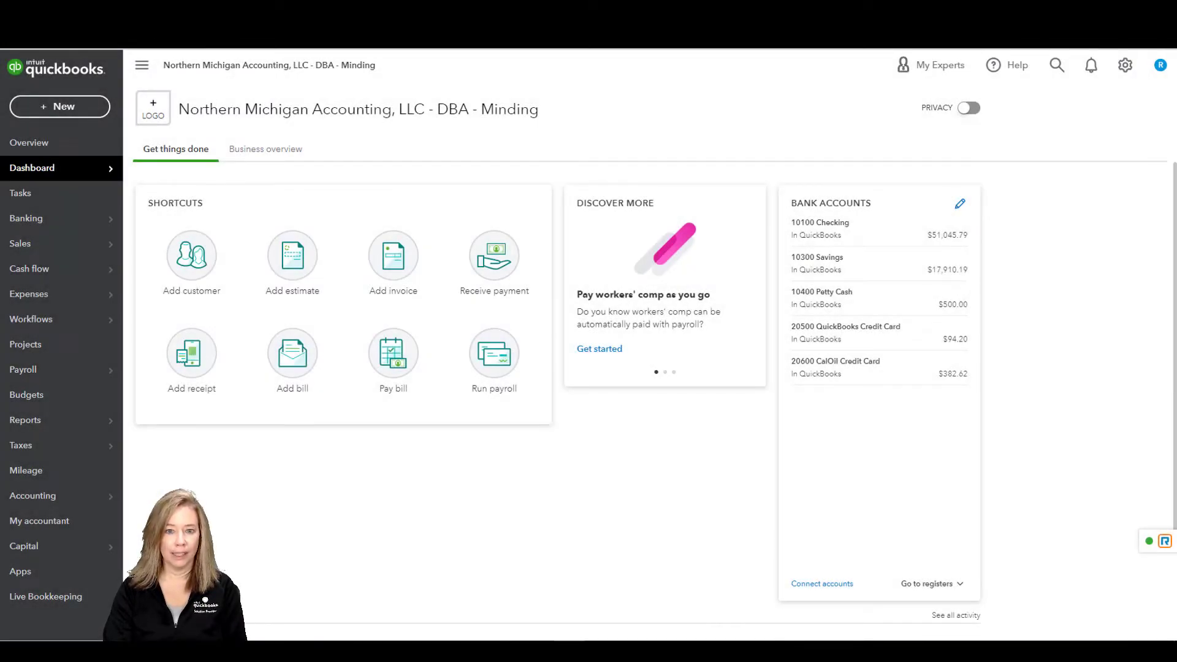
mouse_move(1023, 301)
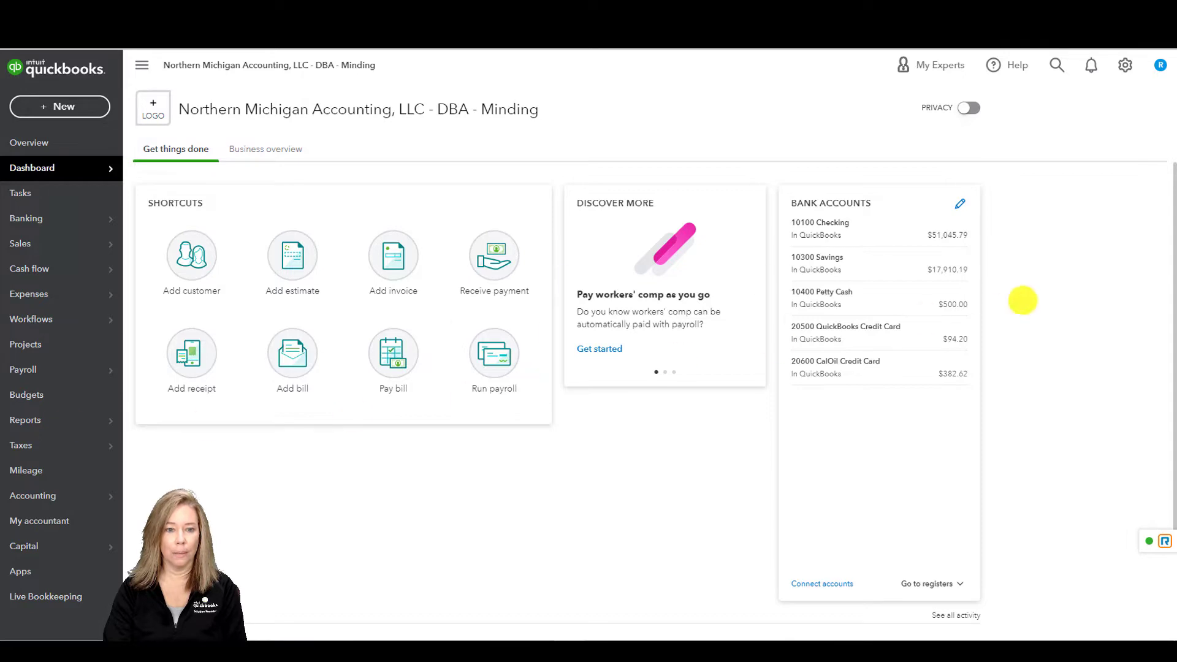
Step: Open the gear menu listing company, list and tool options
left_click(1124, 65)
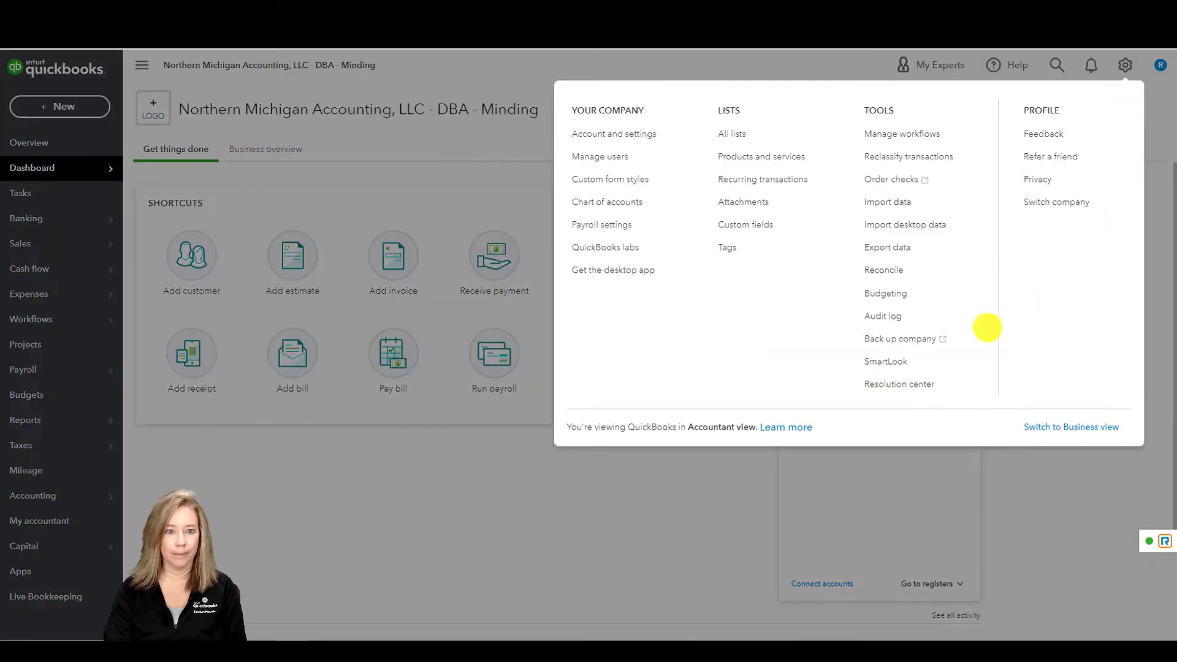
Step: Choose Back up company from Tools and sign in with Intuit
left_click(901, 339)
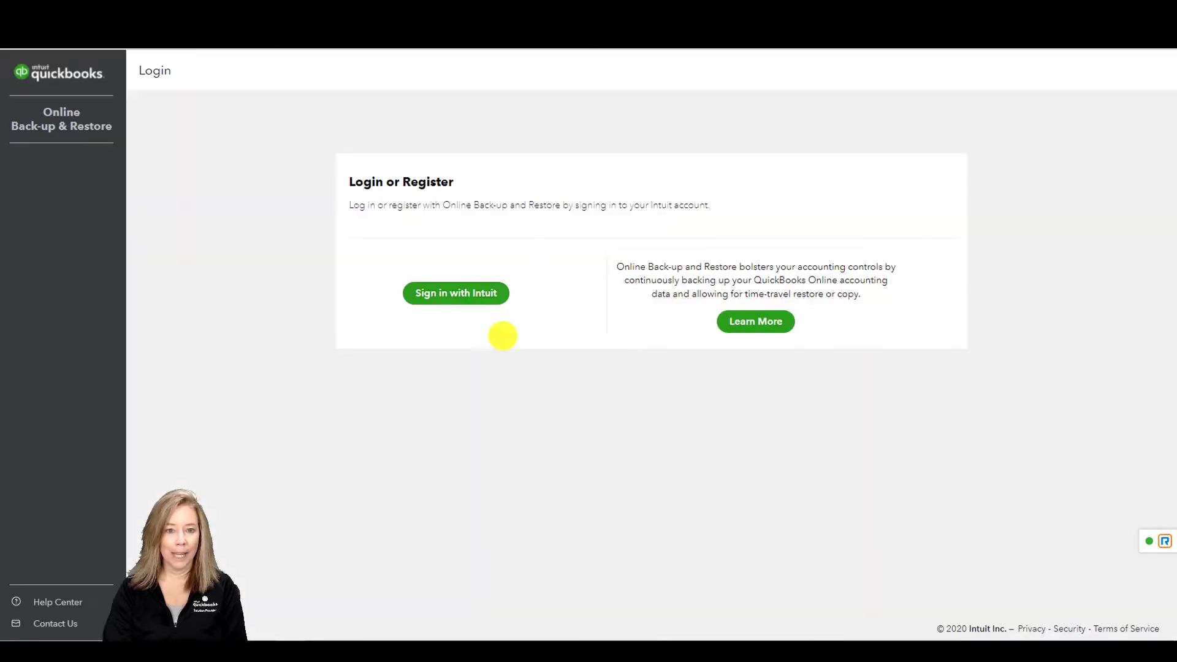
left_click(456, 293)
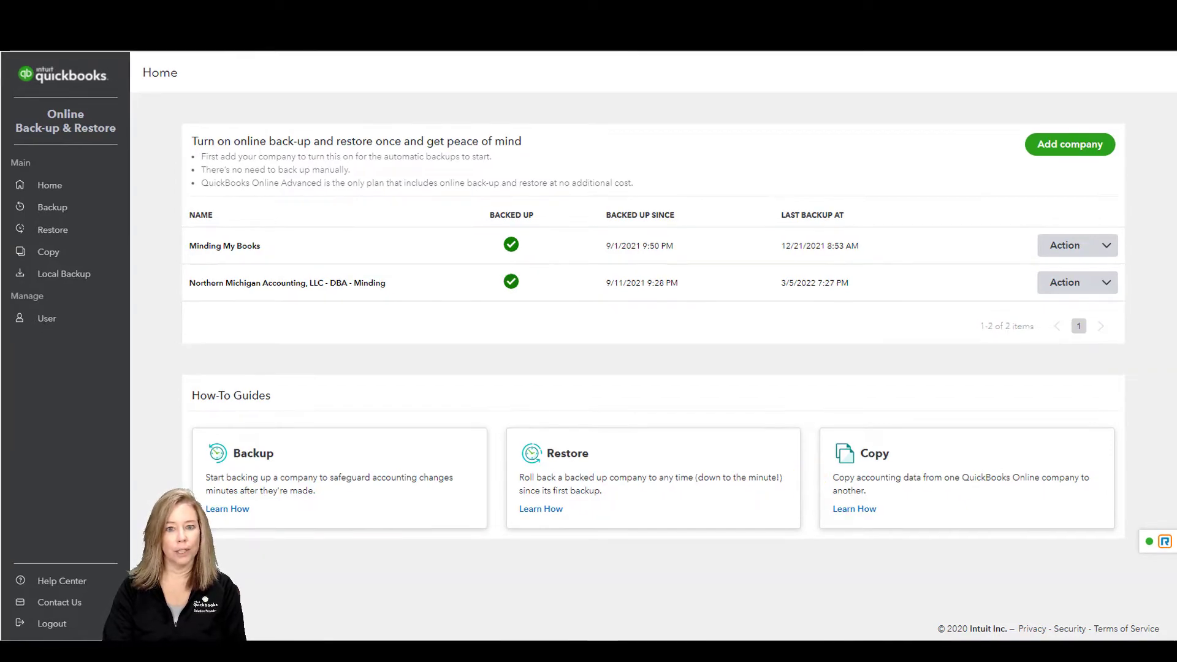
Step: Show the backup history and the Action options for the 3/5/2022 full backup
left_click(51, 207)
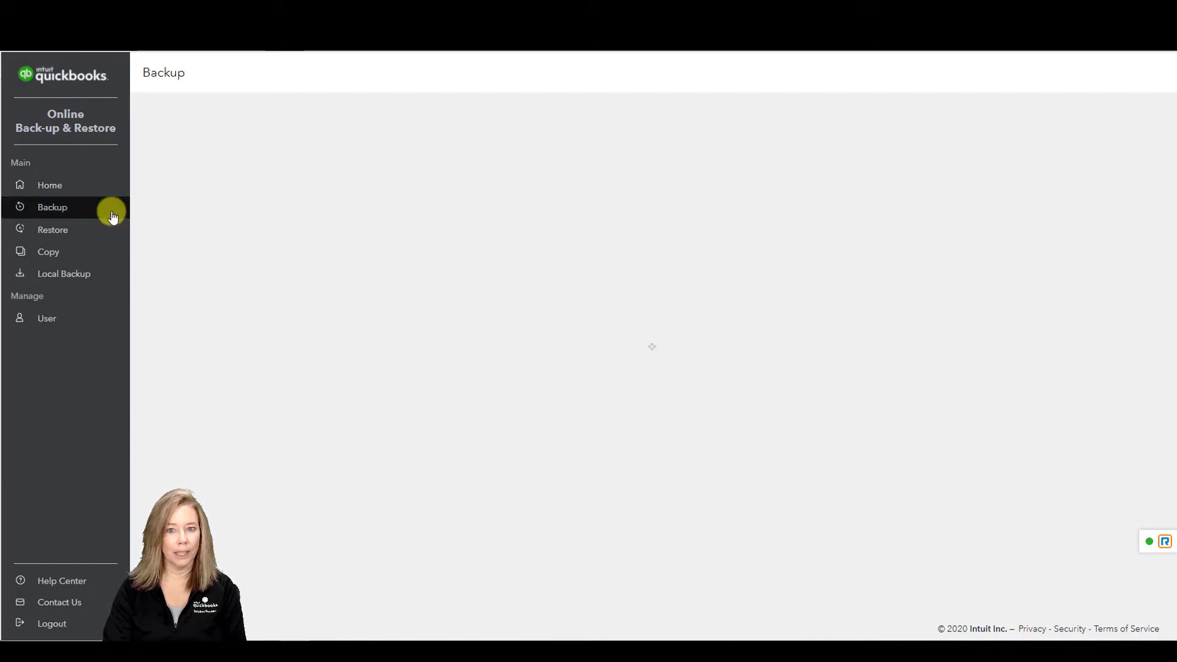
left_click(52, 207)
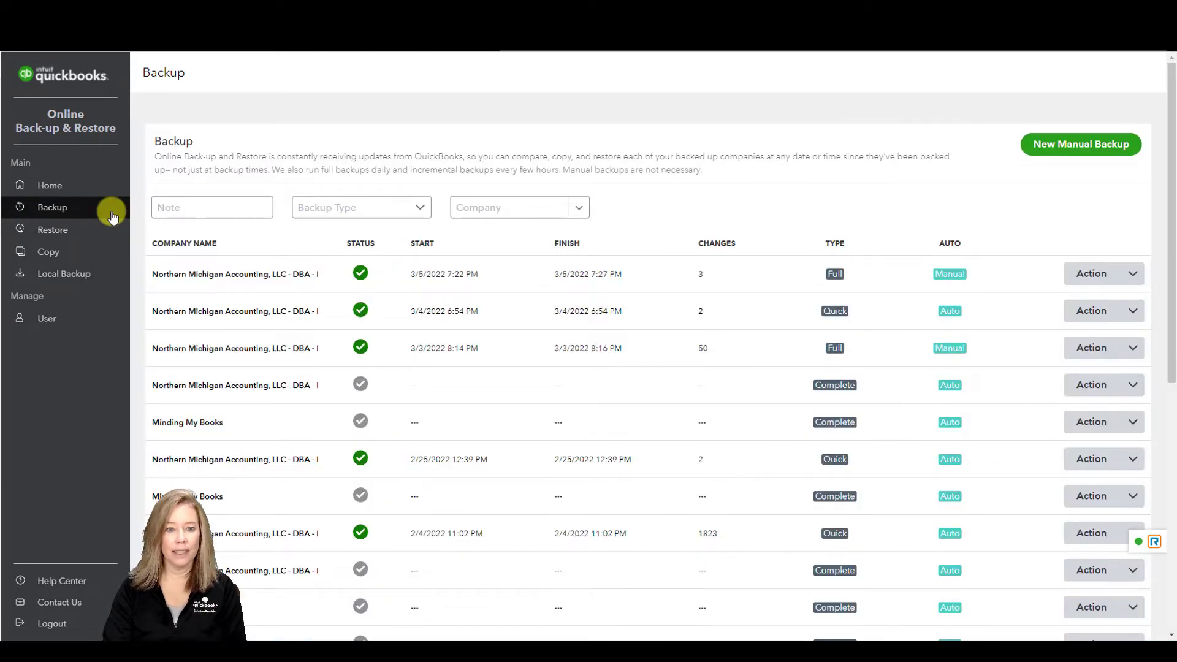
mouse_move(1050, 292)
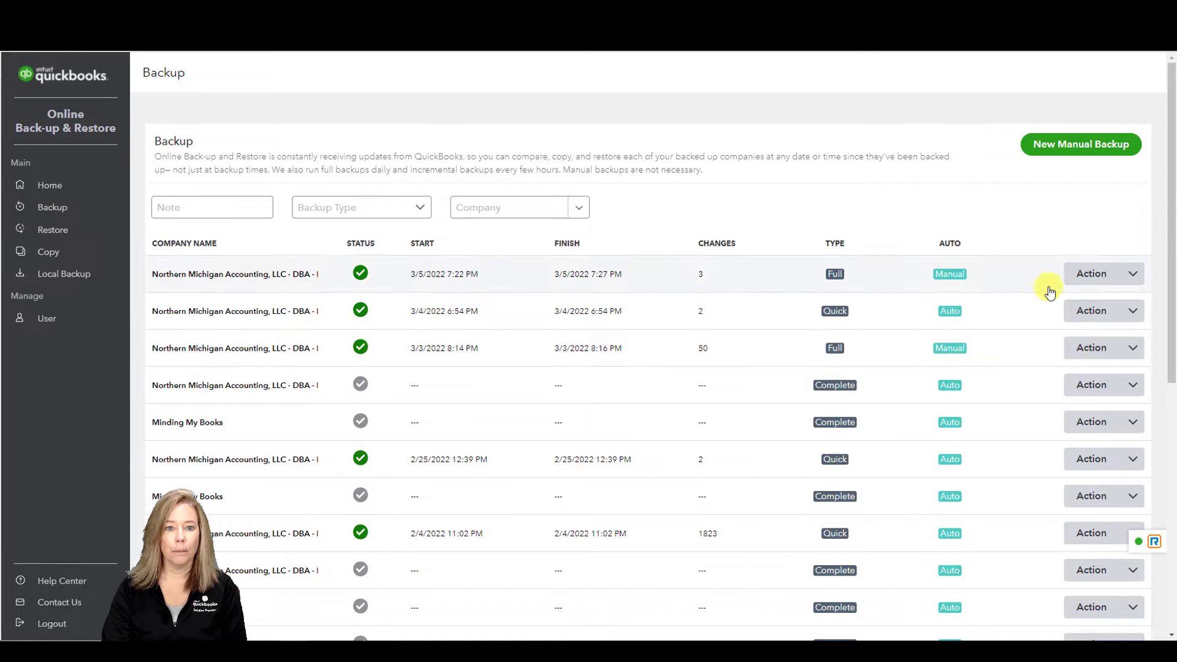
left_click(1097, 273)
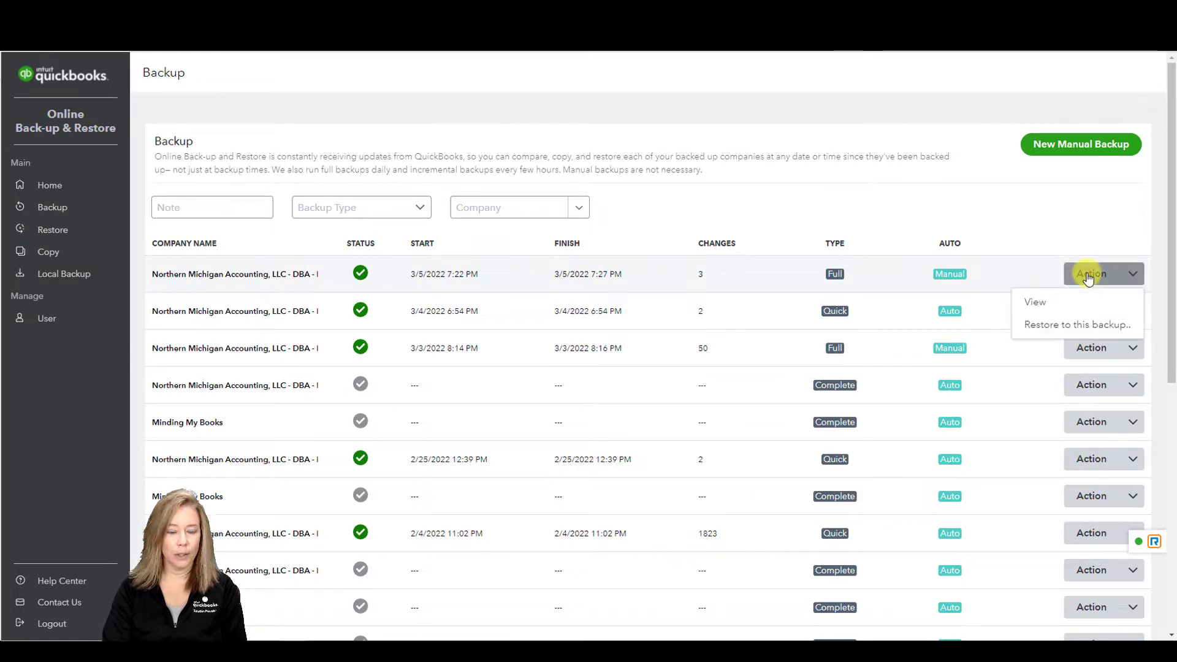
mouse_move(1035, 301)
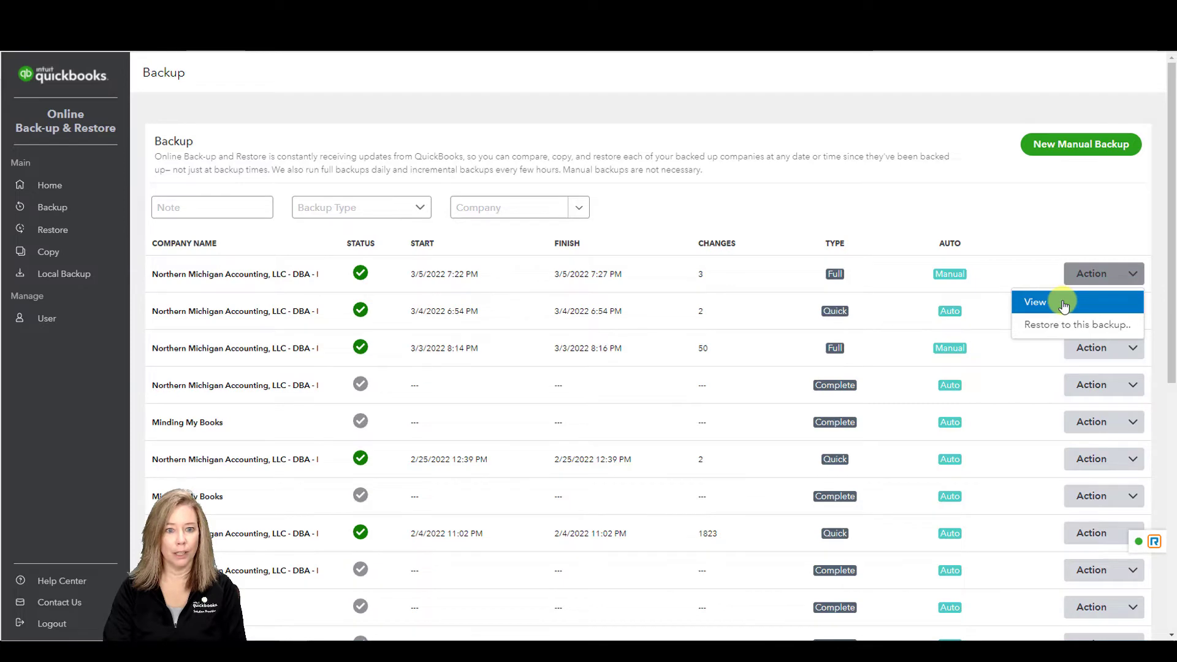
Step: View the 3/5/2022 backup details, scrolling through its results chart and transaction counts
left_click(1033, 301)
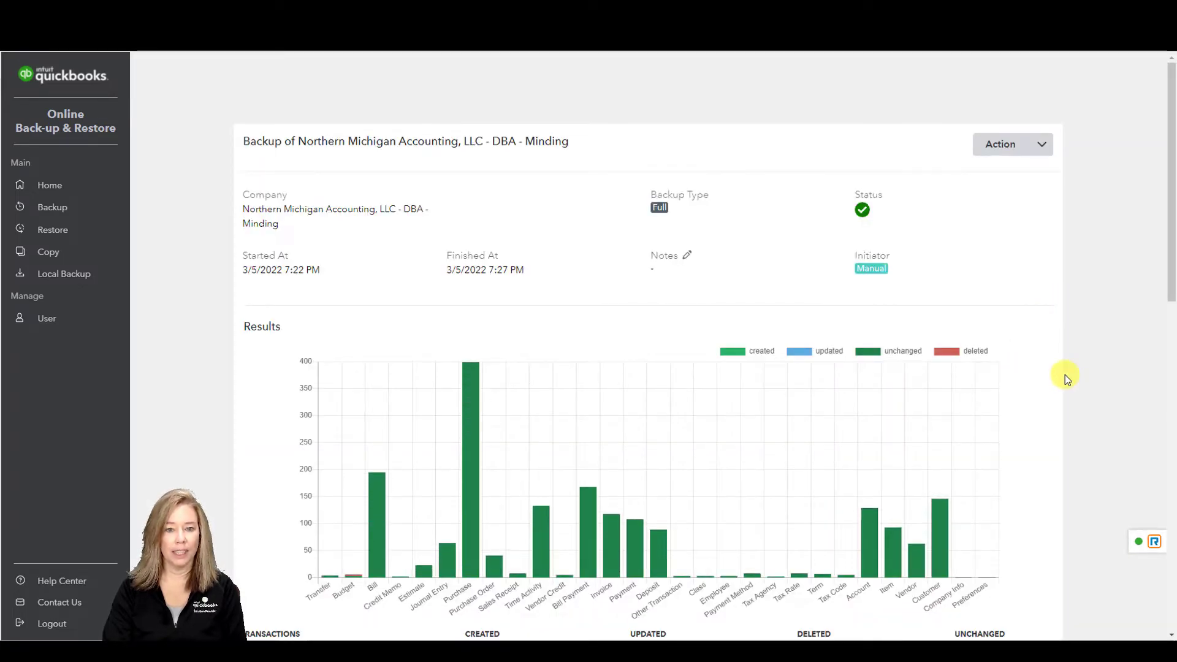
scroll("down", 3)
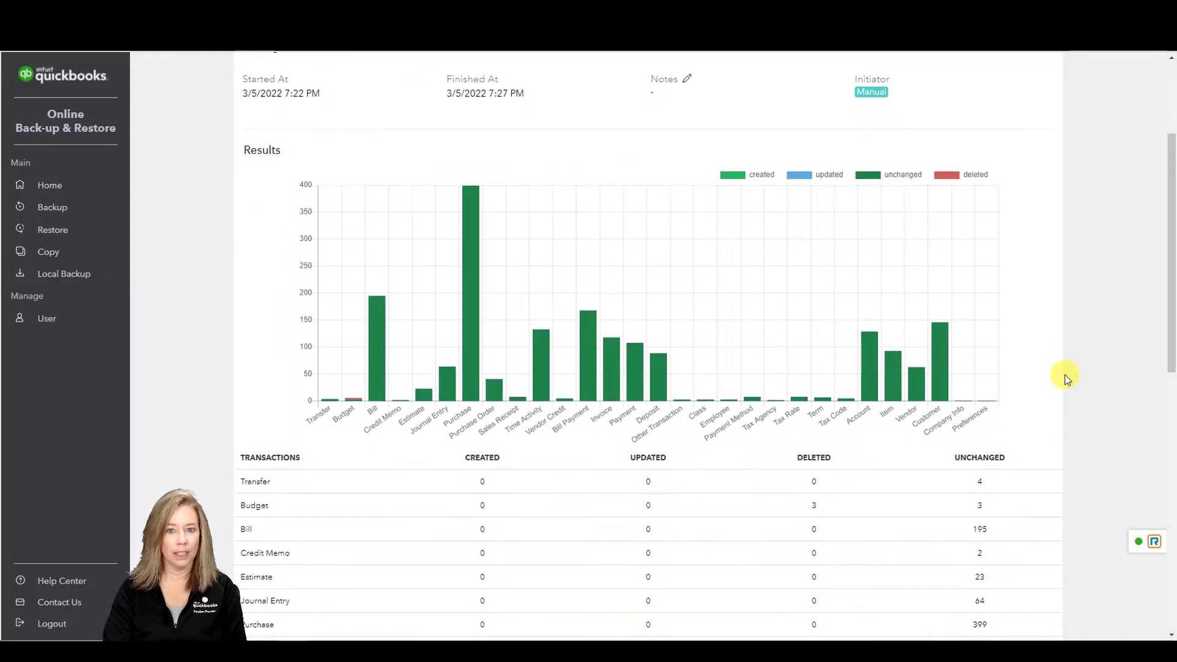
scroll("down", 3)
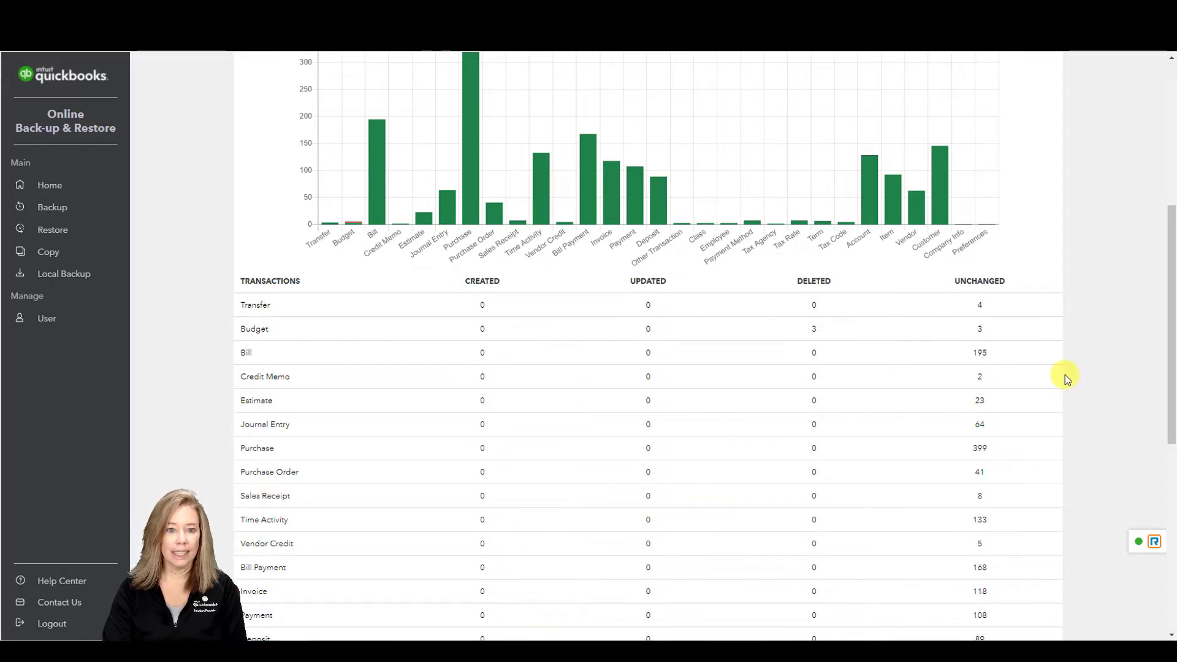
scroll("down", 3)
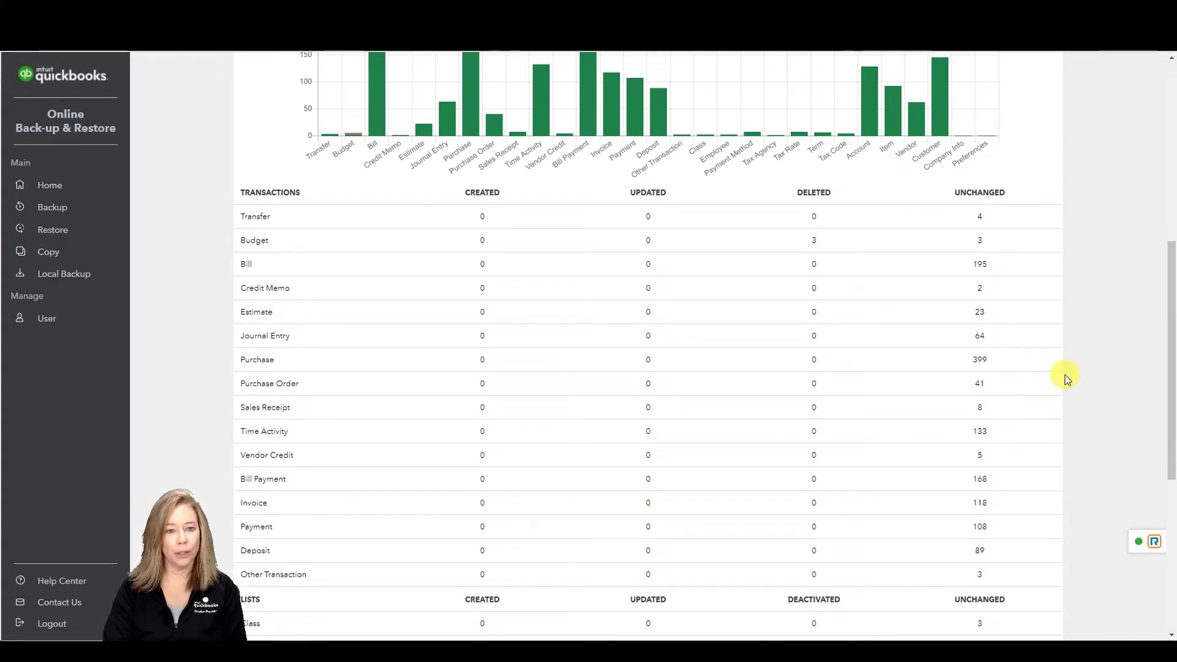
scroll("up", 3)
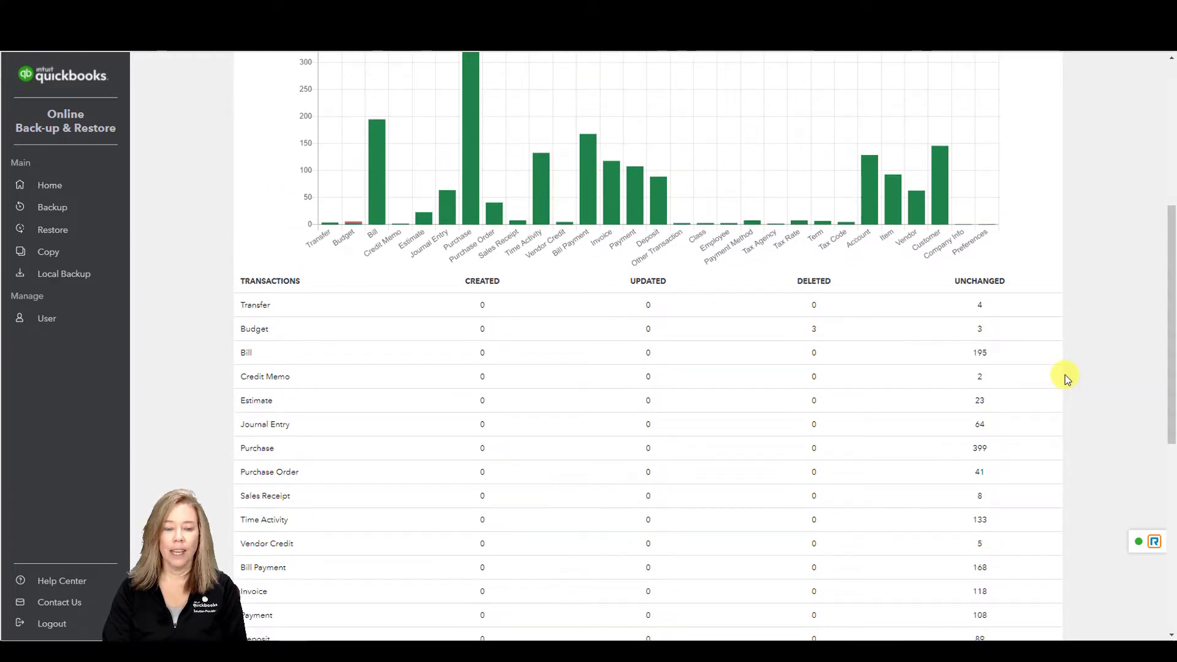
scroll("up", 3)
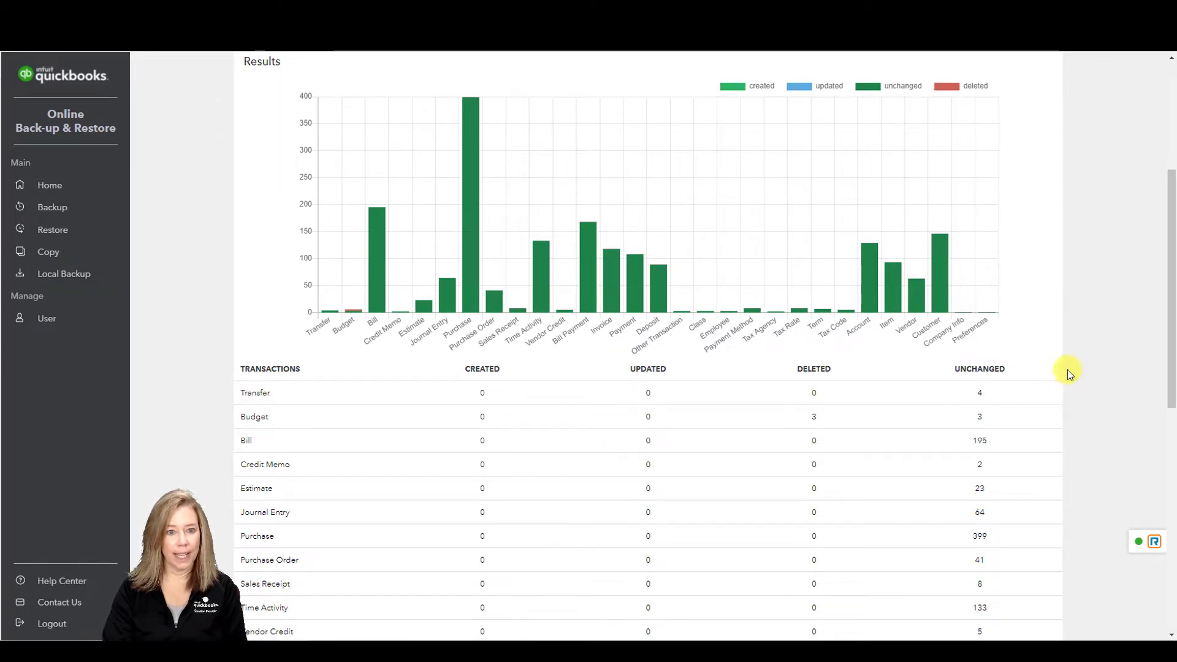
mouse_move(190, 271)
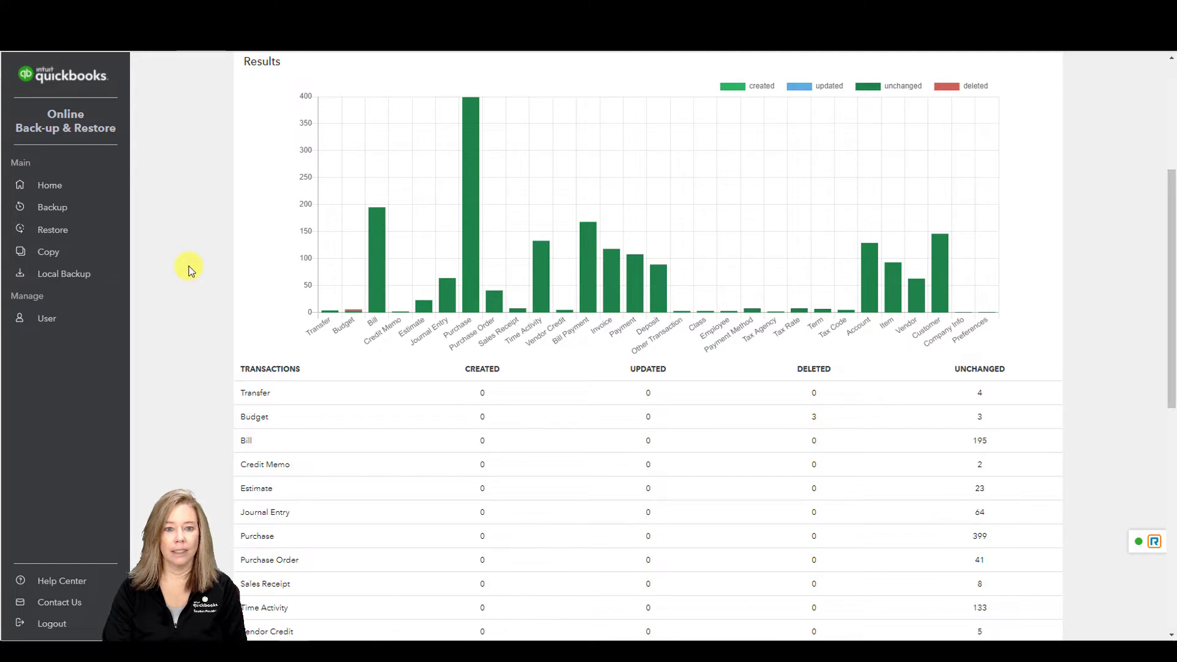
mouse_move(110, 251)
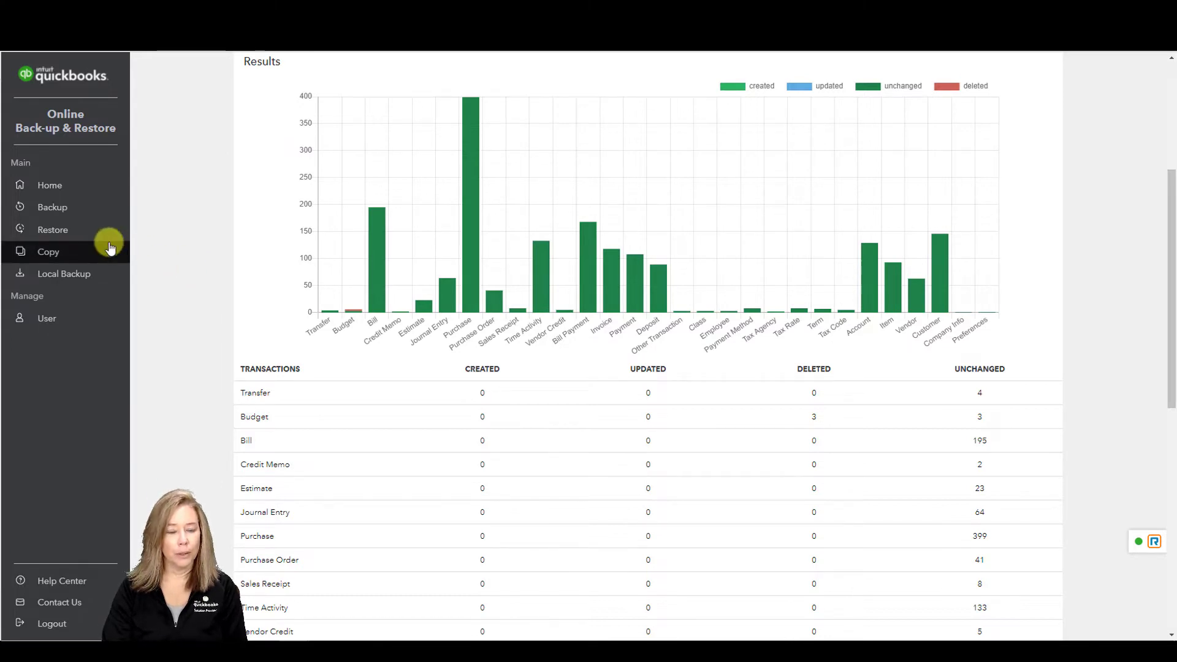
Step: Go back to Backup history and show View and Restore for the top backup
left_click(51, 206)
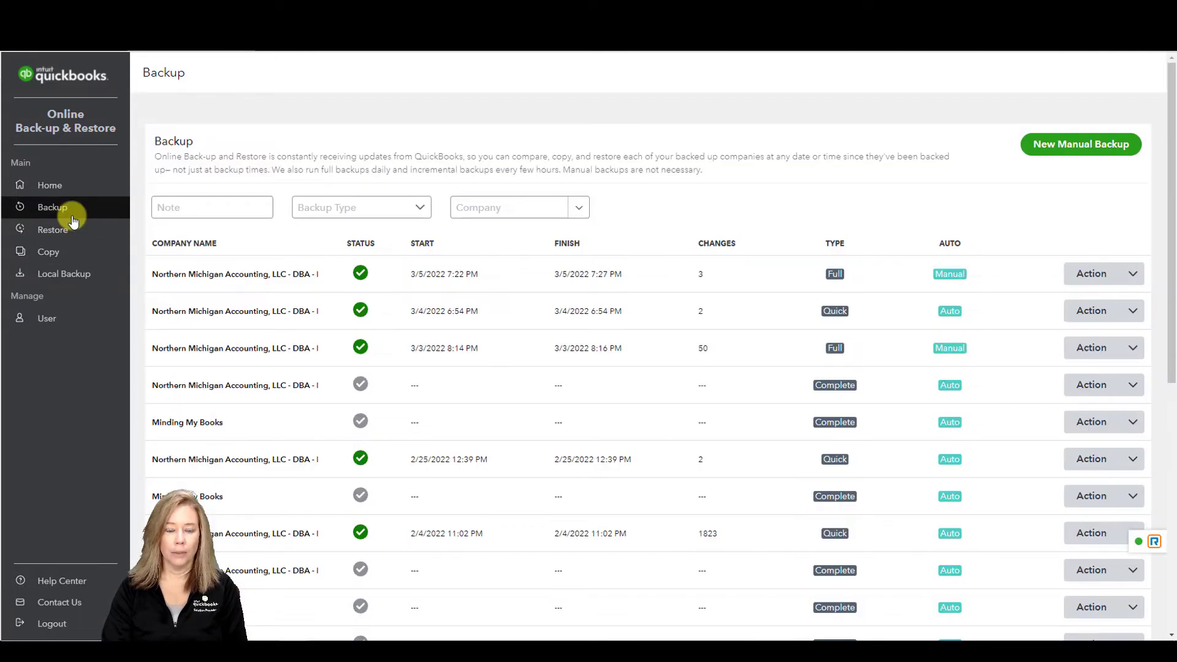
mouse_move(1132, 280)
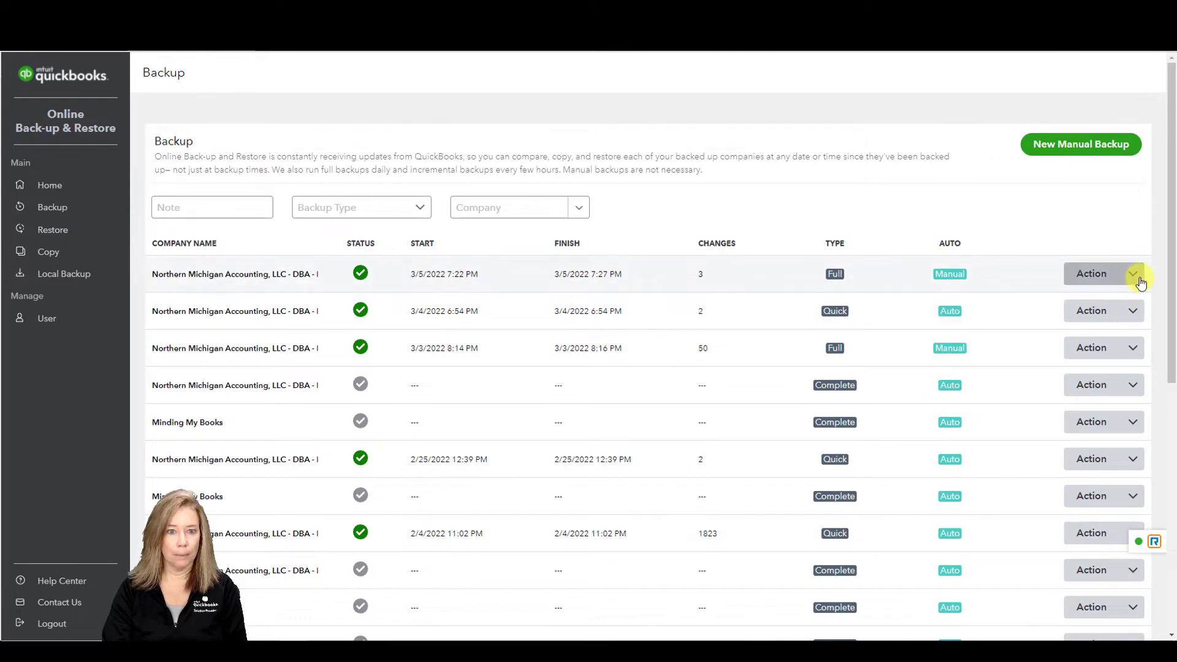
left_click(1103, 273)
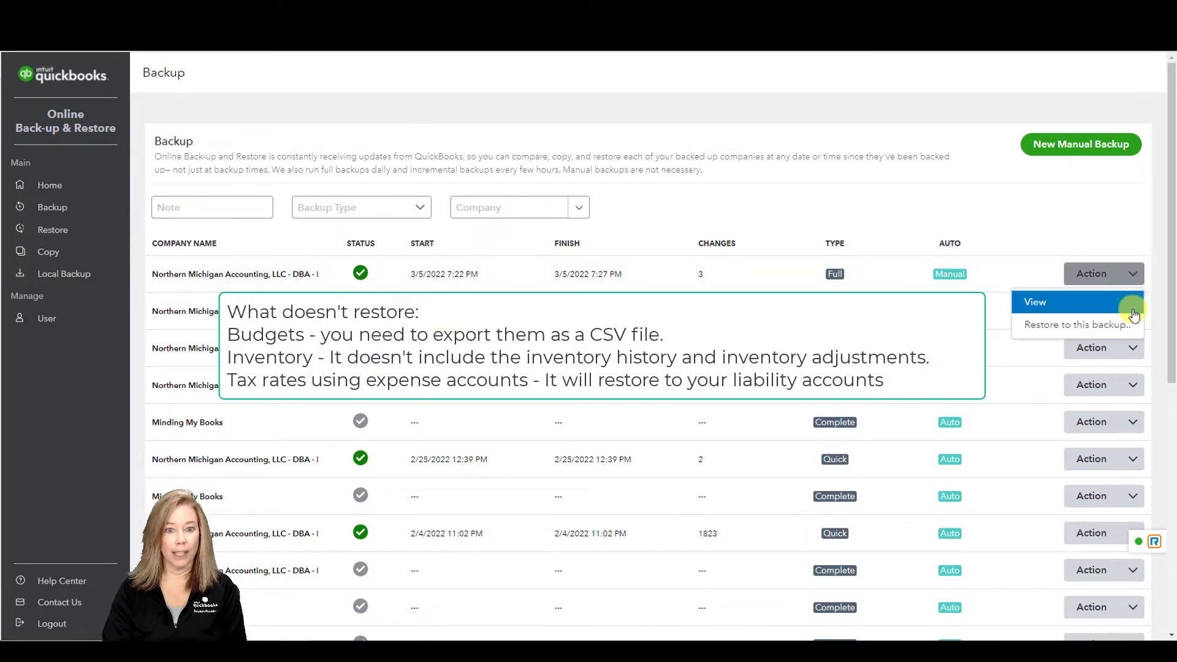
mouse_move(1073, 324)
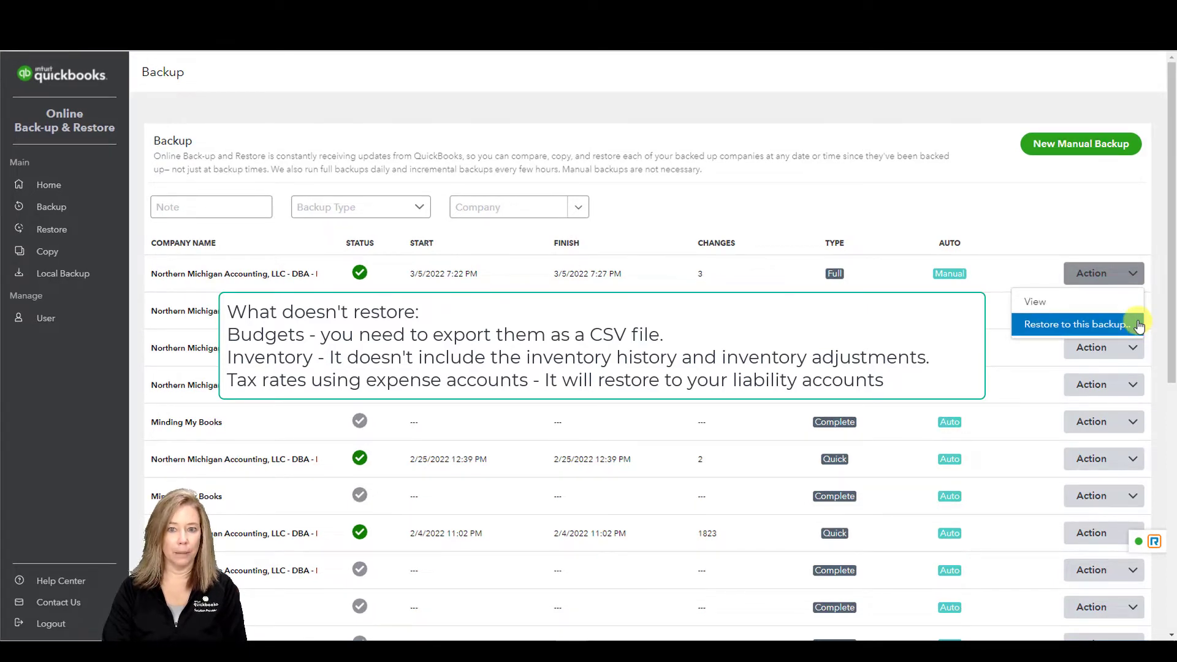
mouse_move(49, 185)
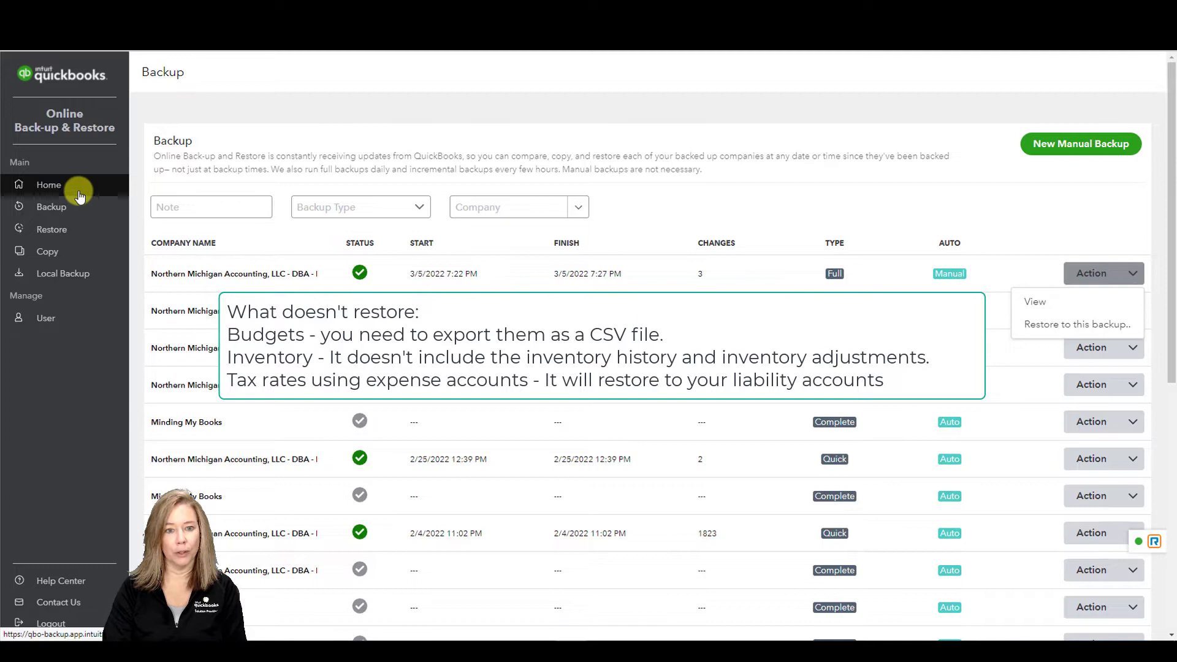
Step: Go to Home to see both companies with their latest backup times
left_click(48, 185)
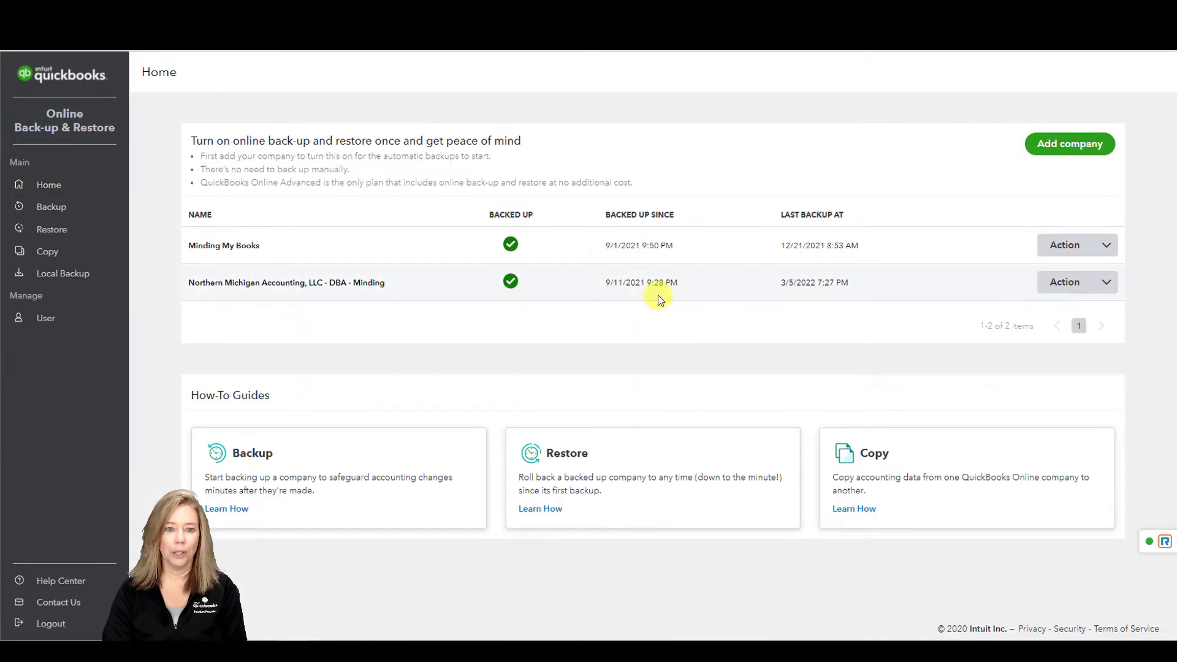
mouse_move(778, 311)
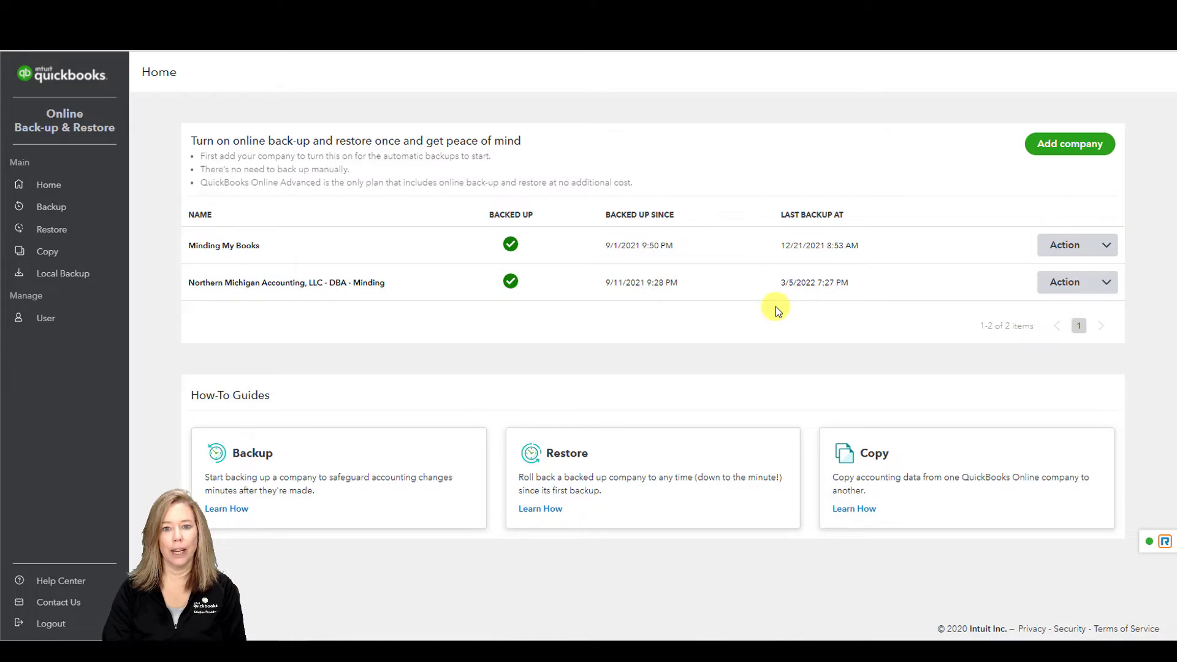
mouse_move(1118, 303)
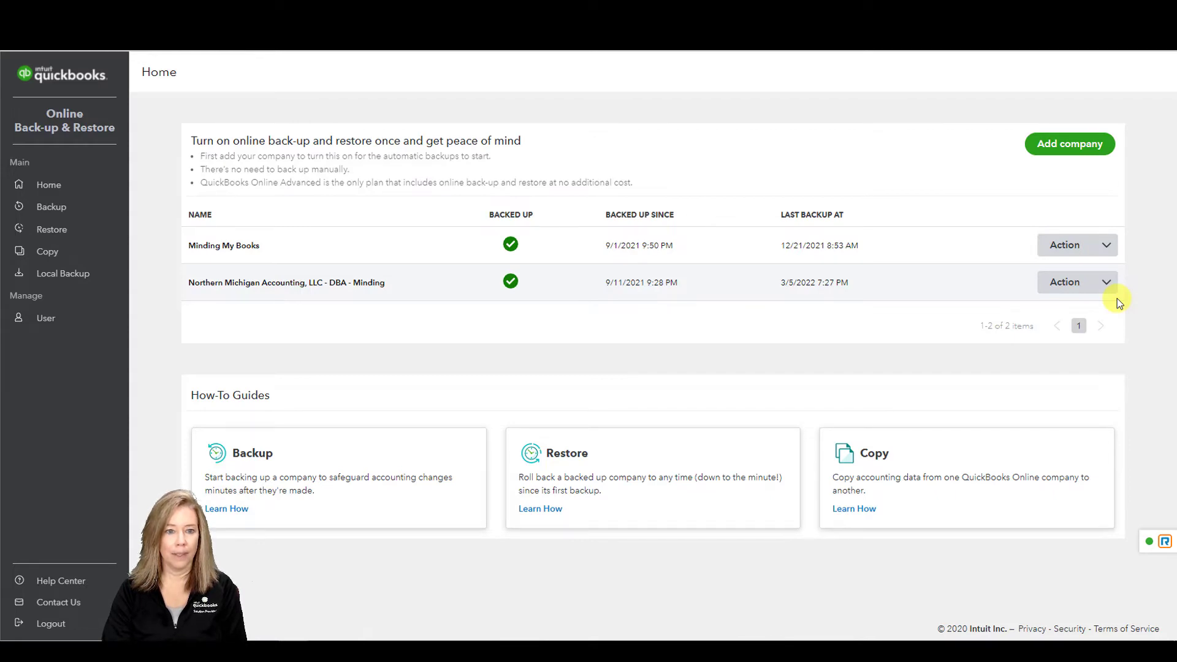
Step: Open the Action dropdown on the Northern Michigan Accounting row
left_click(1104, 281)
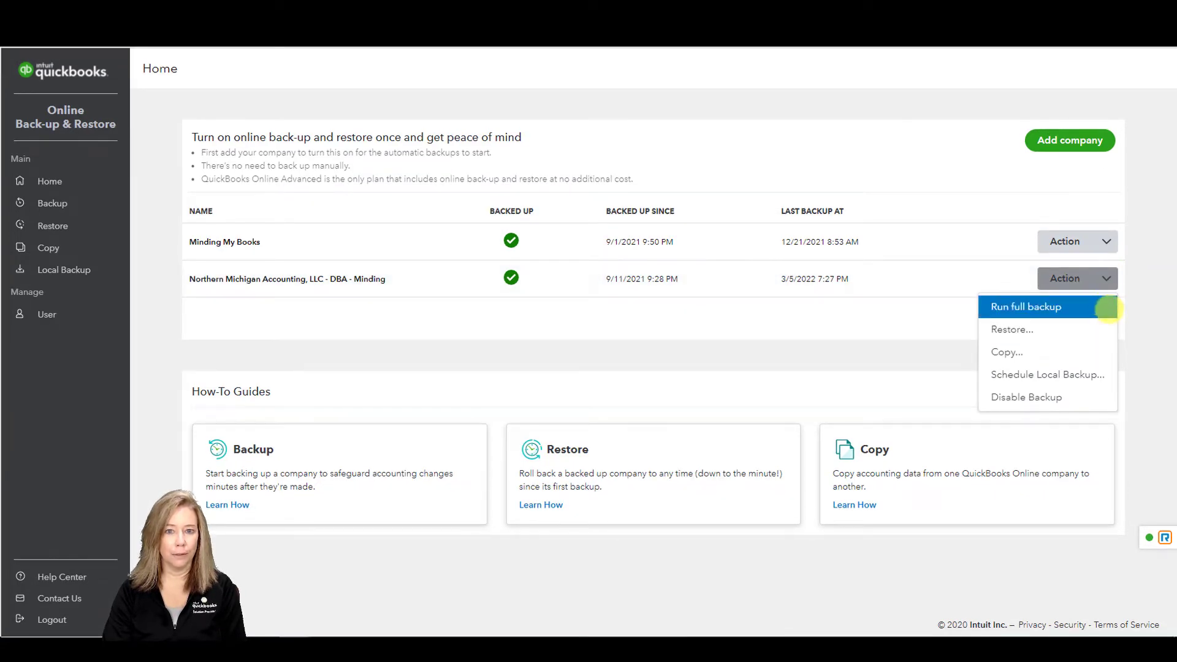
mouse_move(1006, 351)
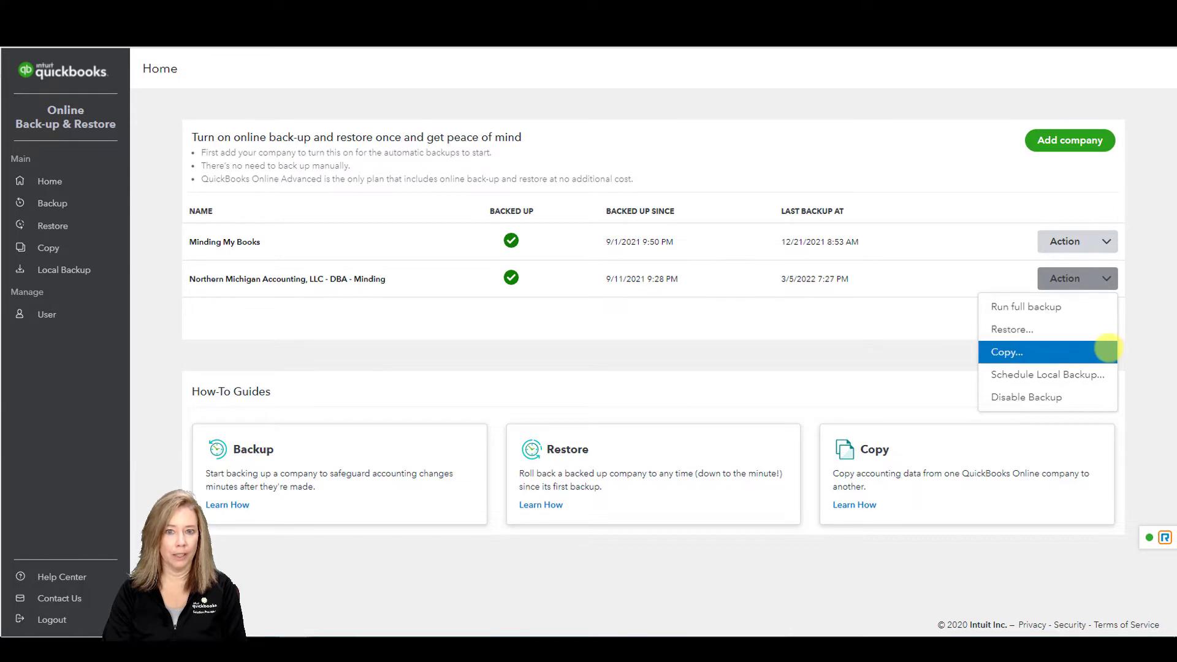
mouse_move(1046, 375)
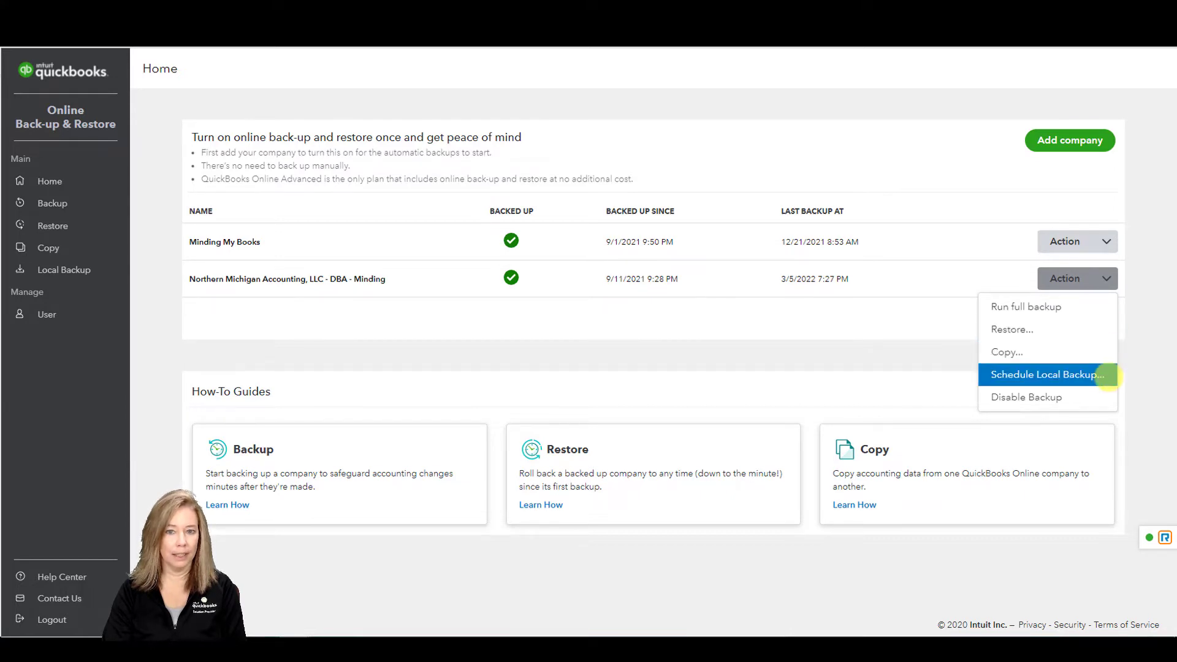
mouse_move(1047, 397)
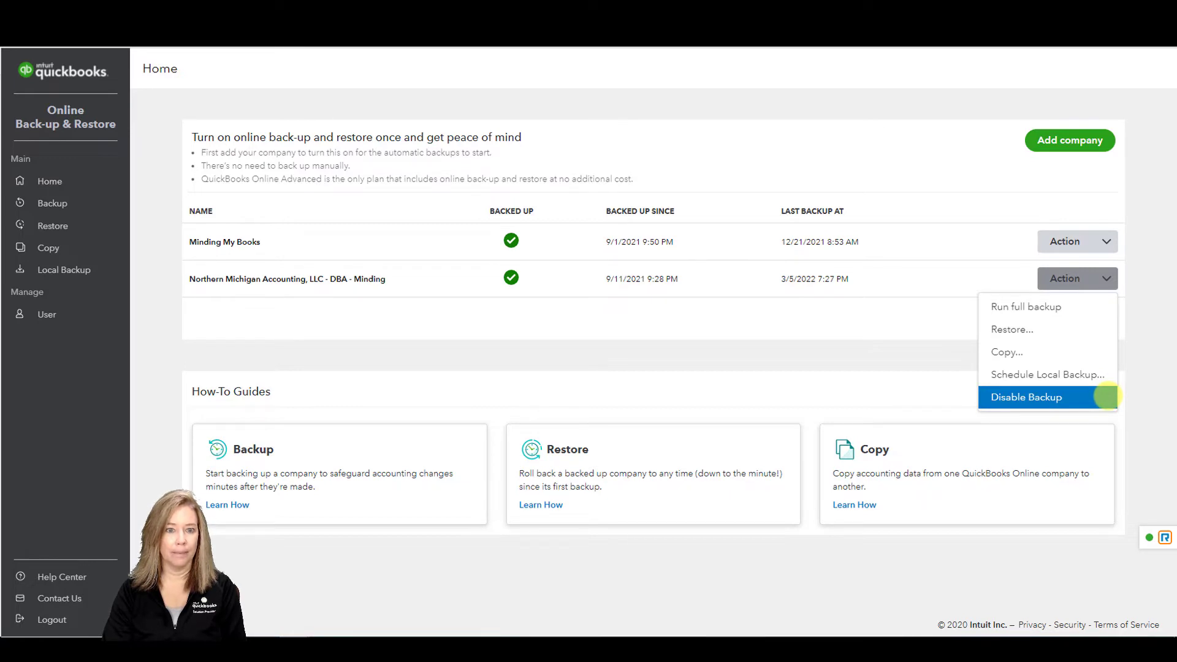
Step: Run a full backup of Northern Michigan Accounting and open the finished backup's actions
left_click(1026, 307)
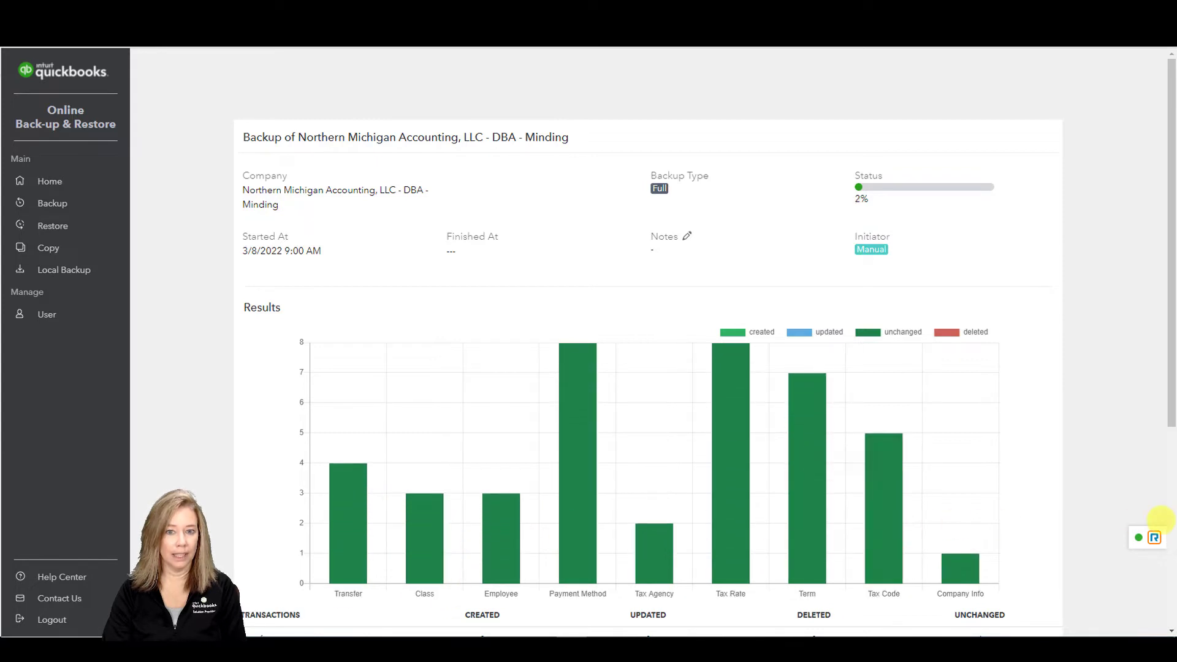
scroll("down", 3)
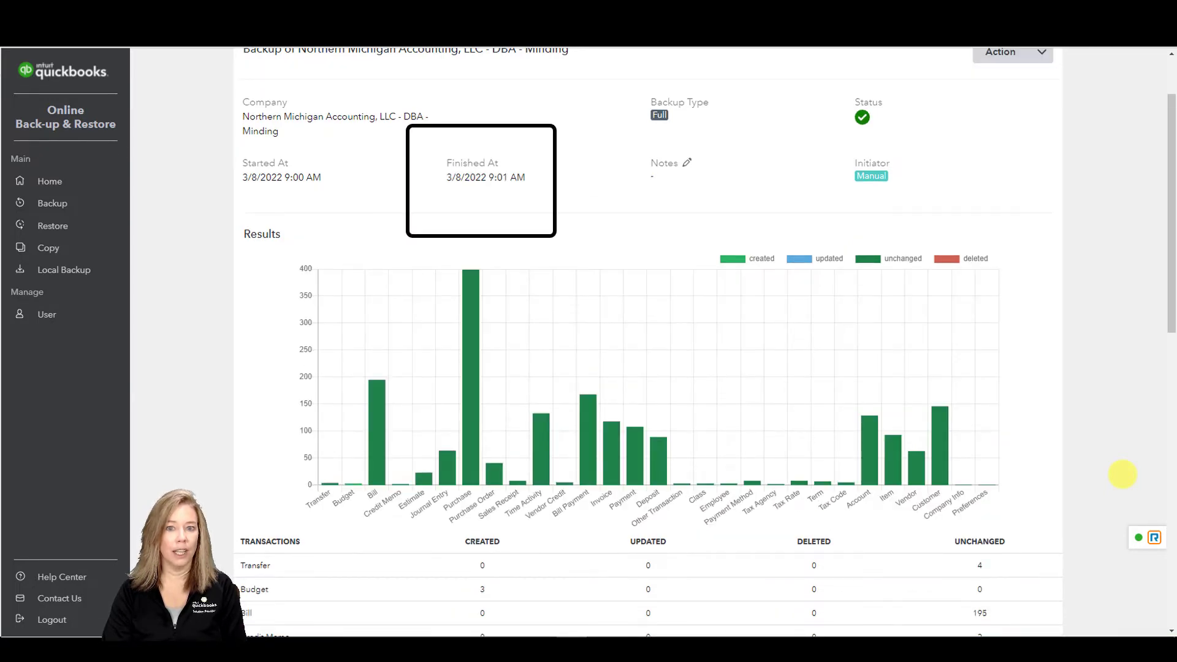
left_click(1012, 51)
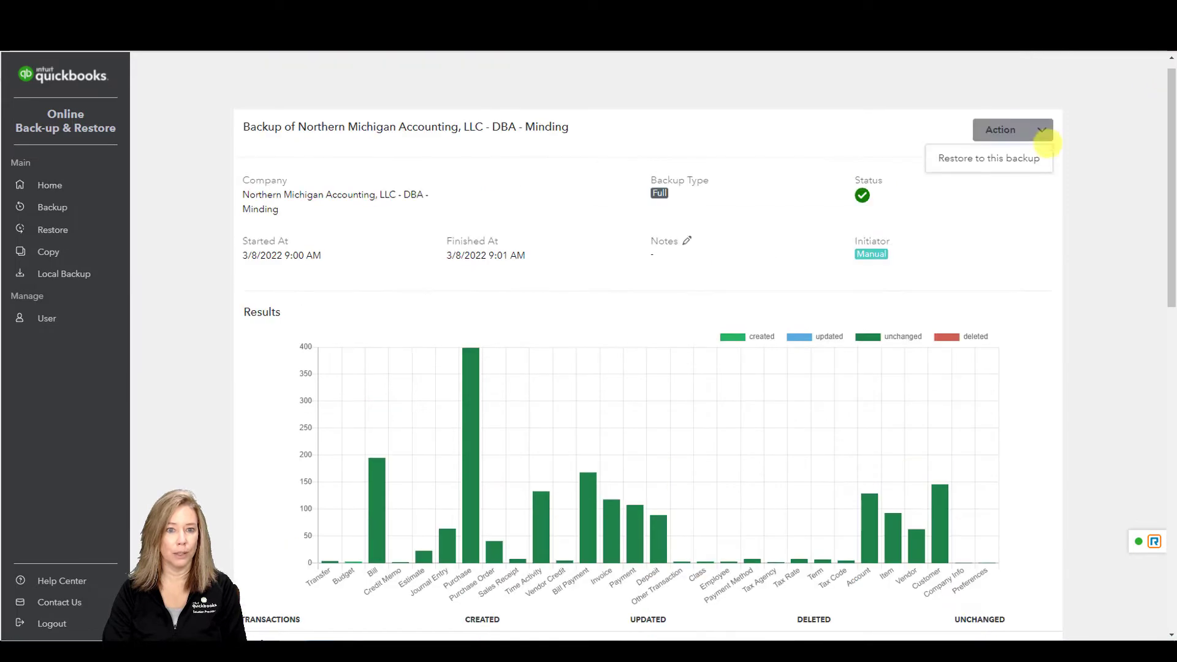
mouse_move(987, 158)
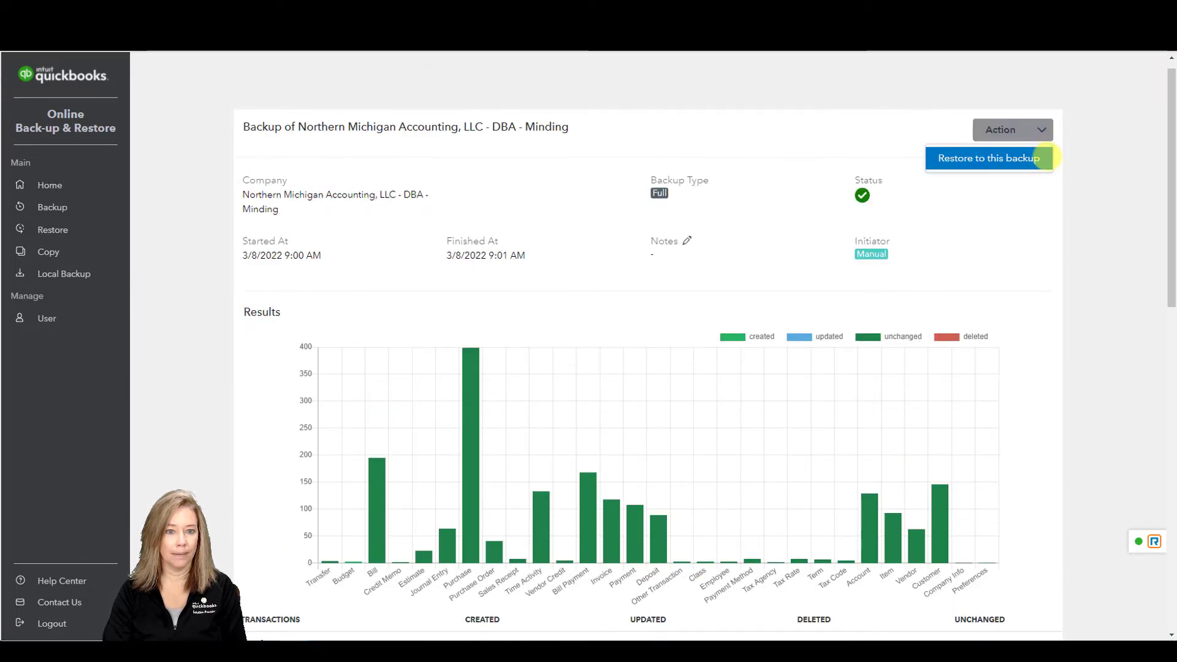
mouse_move(49, 184)
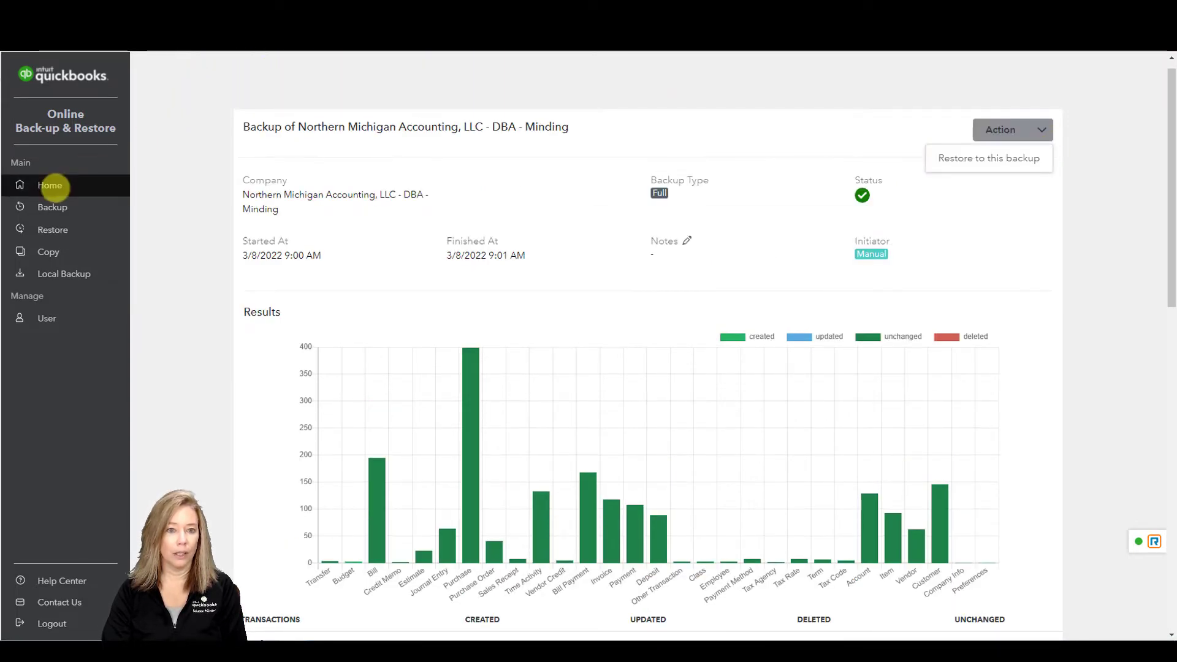
Step: From Home, restore Northern Michigan Accounting to its 9:01 AM backup
left_click(49, 185)
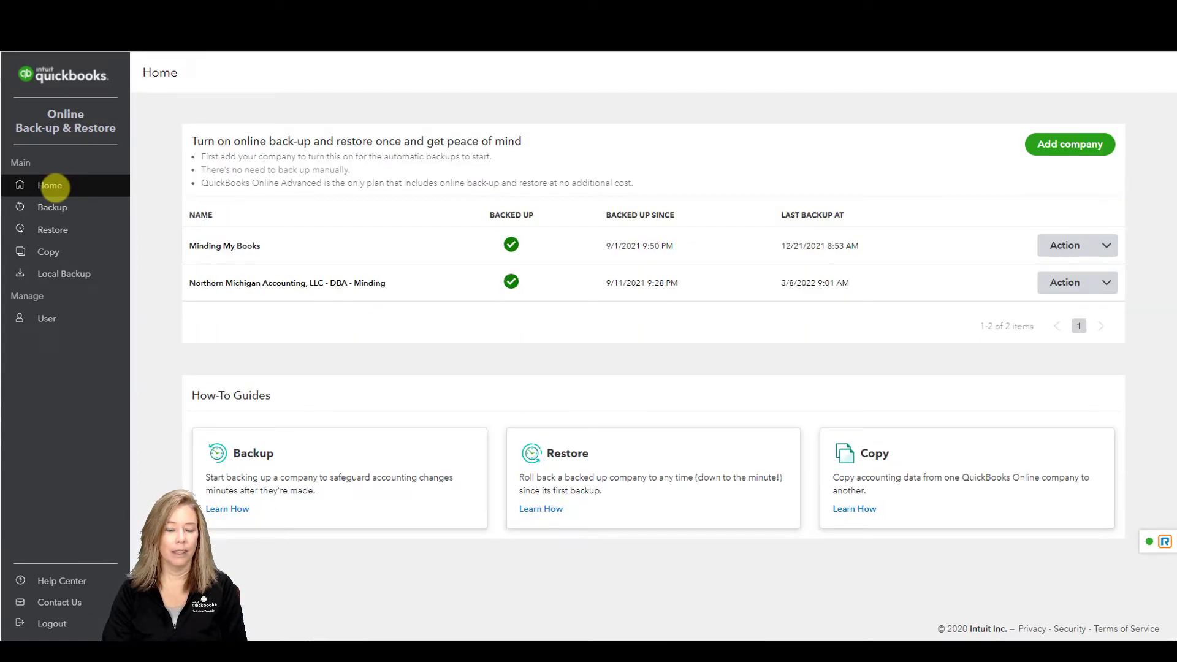
mouse_move(1136, 323)
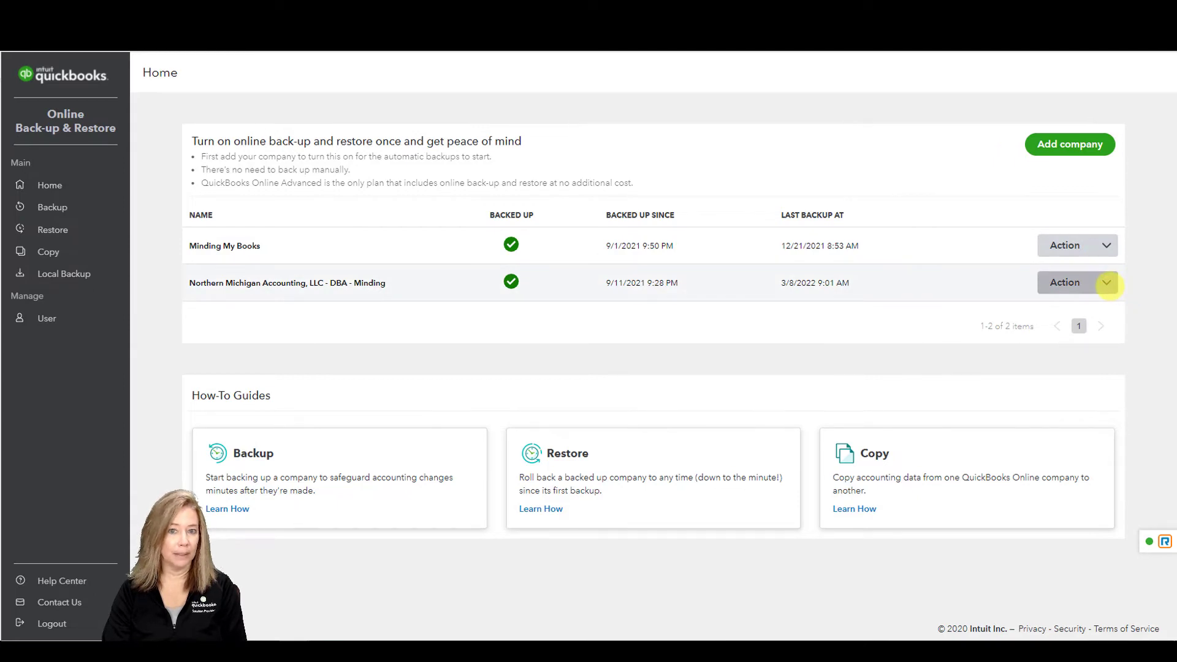
left_click(1078, 282)
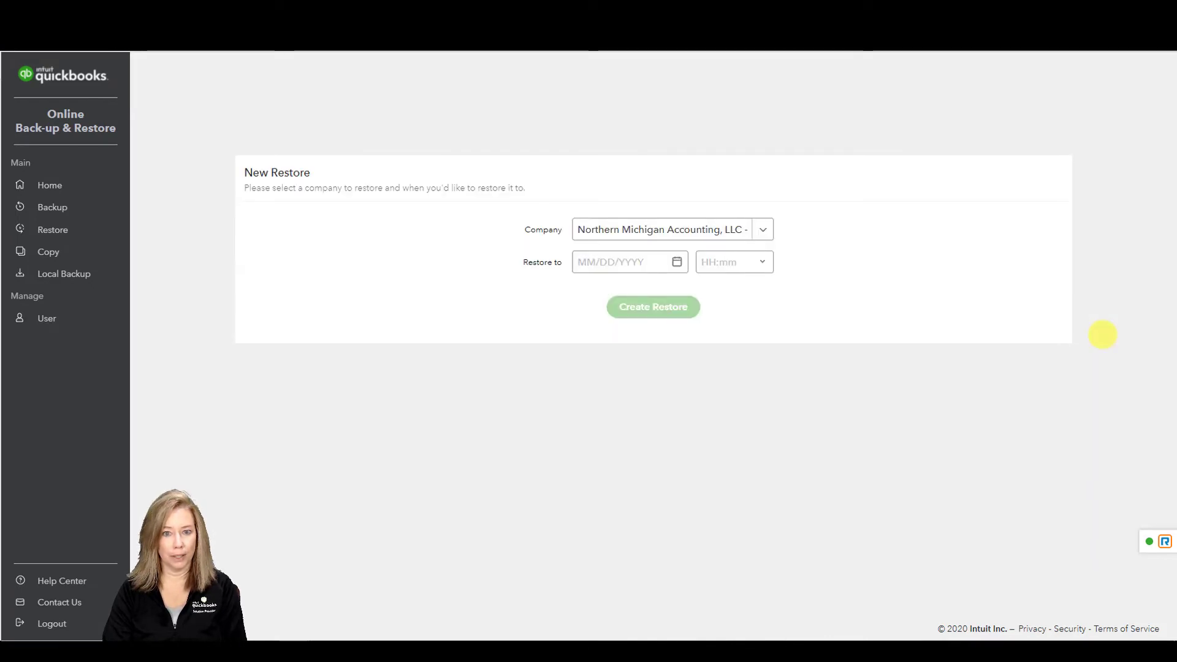
left_click(652, 307)
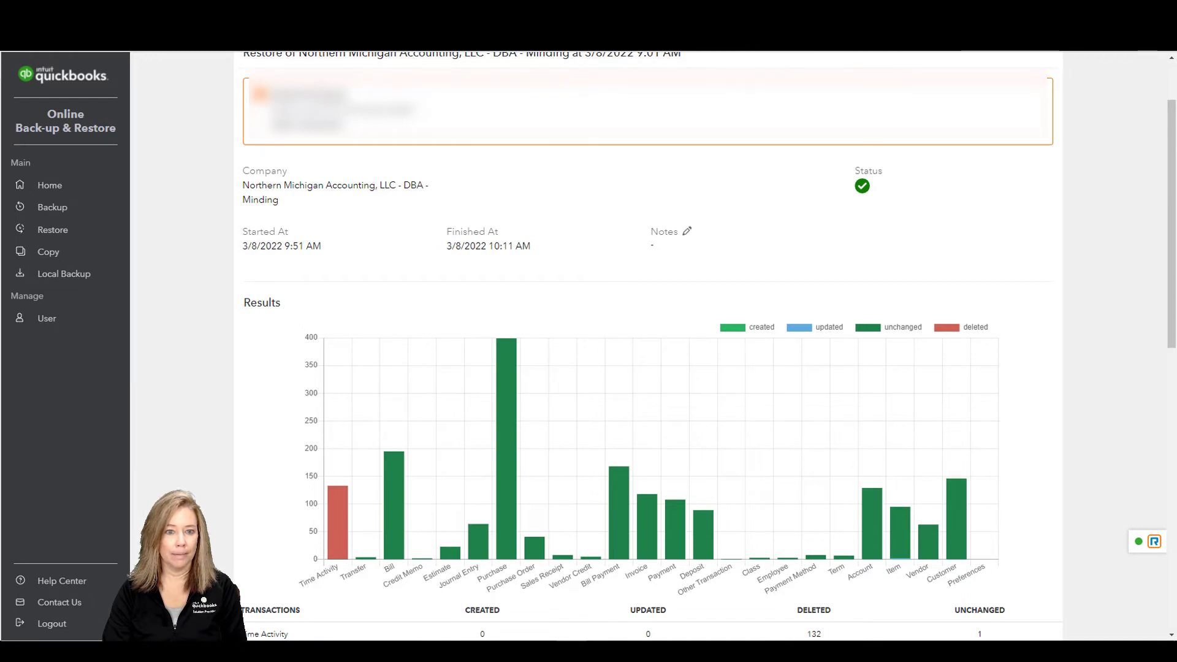
Step: Return Home, where Northern Michigan Accounting shows a 5:25 PM latest backup
left_click(50, 185)
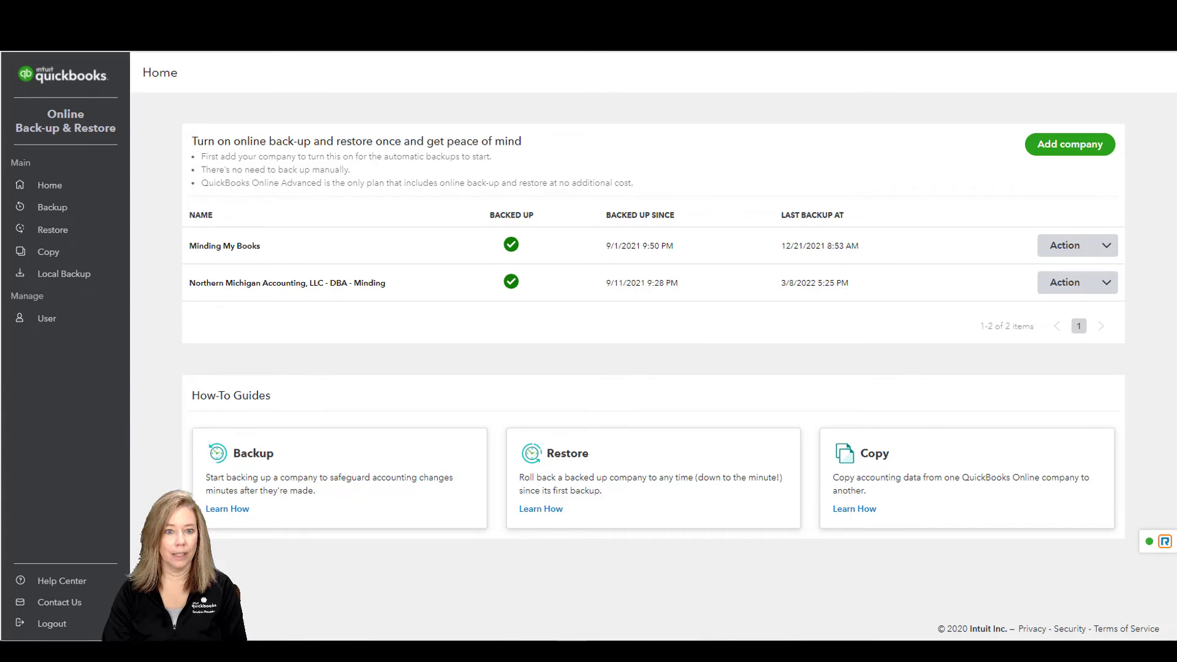
mouse_move(46, 318)
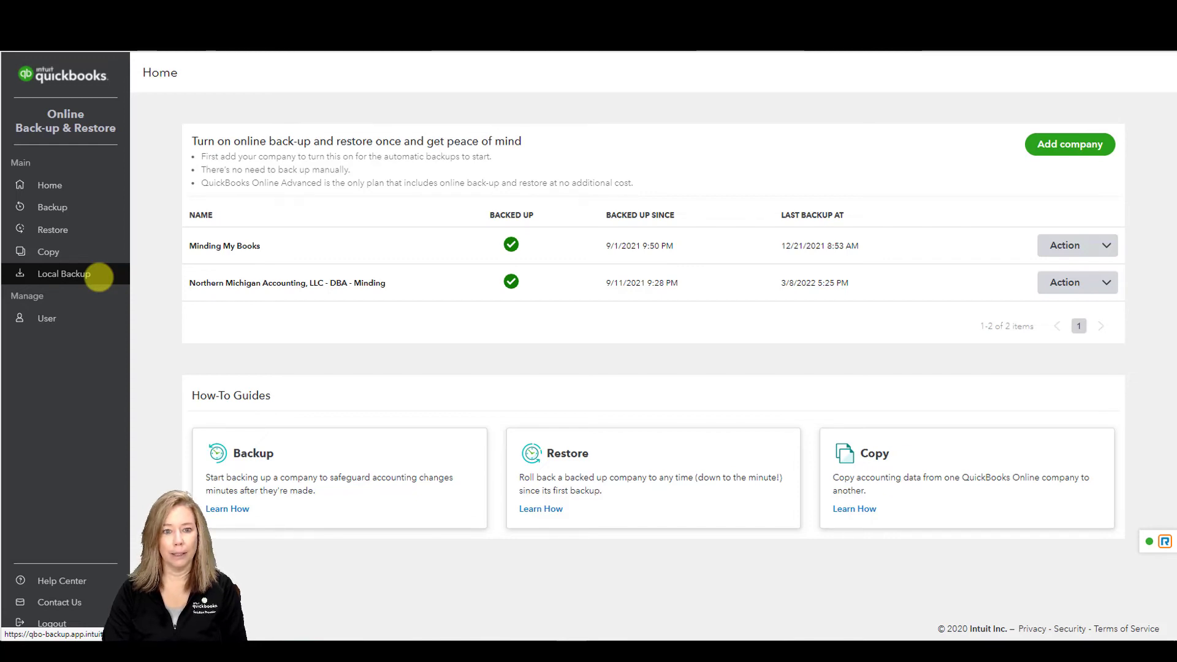
left_click(47, 318)
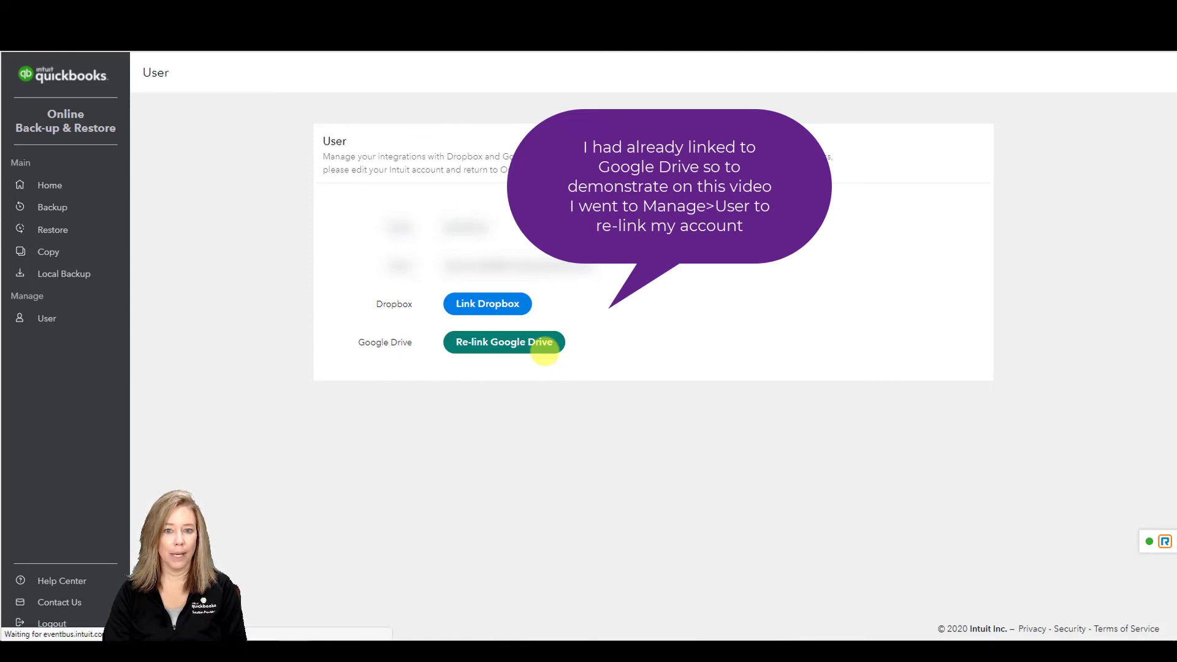
left_click(503, 341)
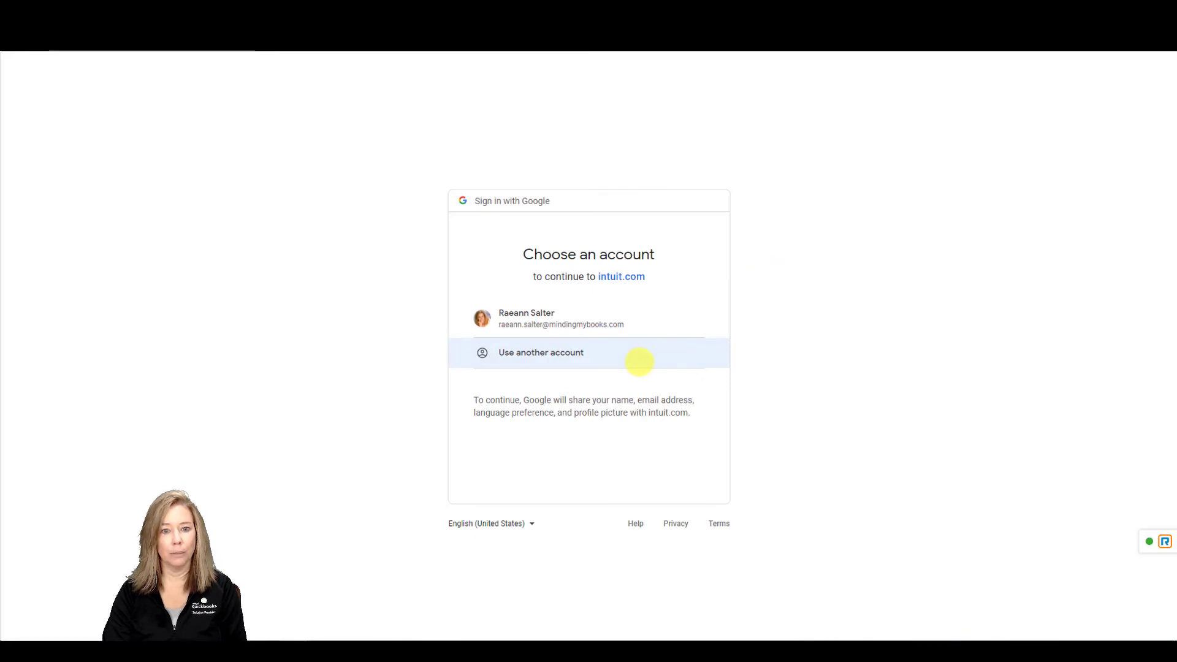
Step: Choose the existing Google account and allow intuit.com access to Drive files
left_click(561, 318)
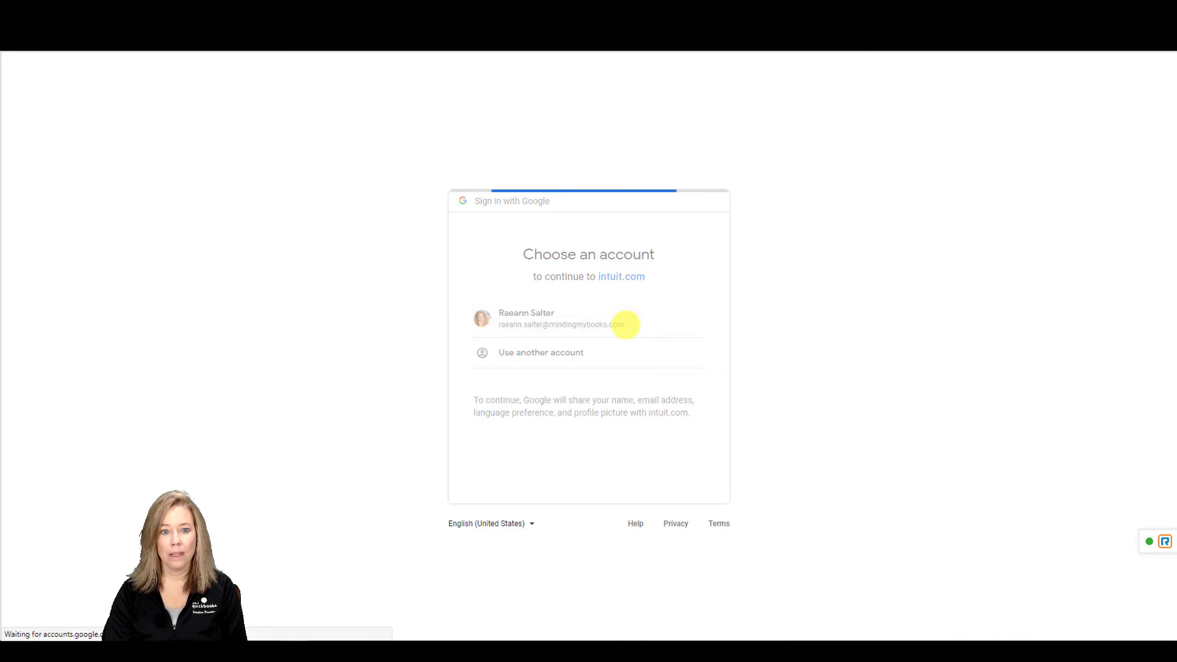
left_click(563, 318)
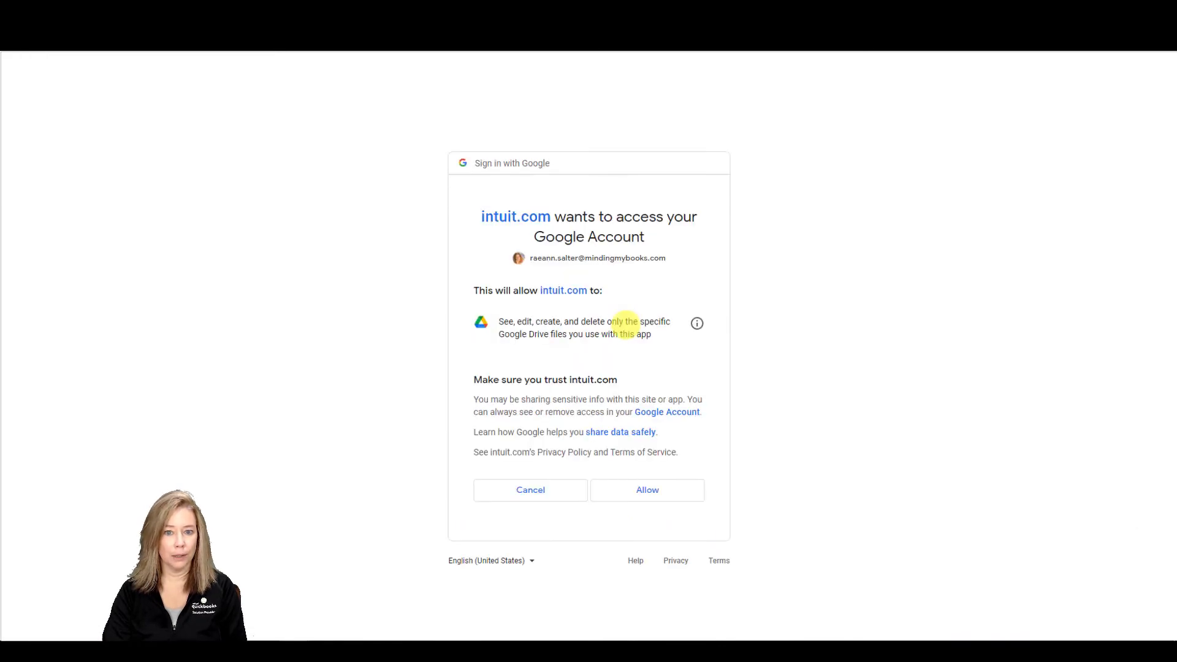
left_click(647, 490)
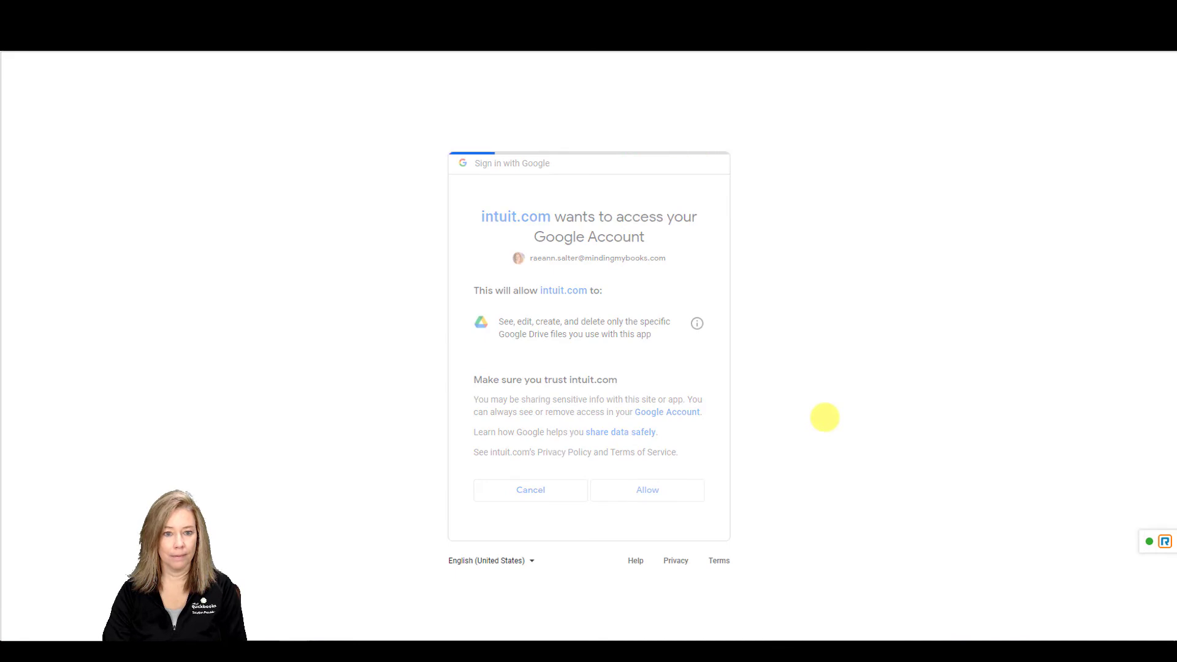
left_click(646, 489)
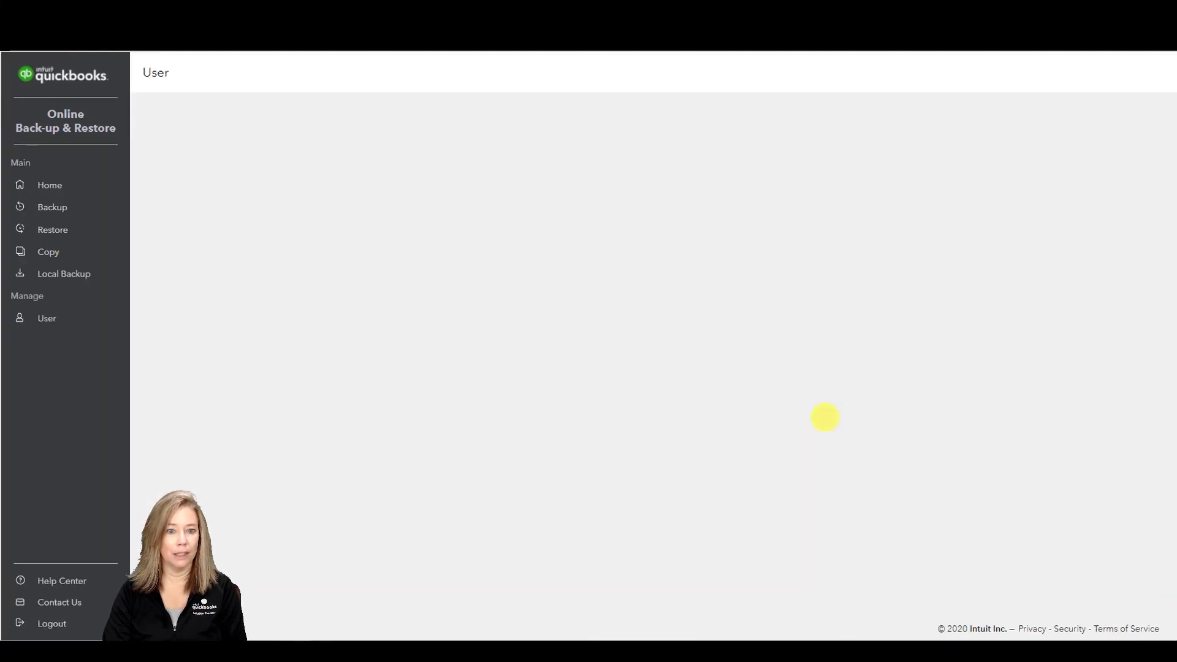
Step: Start a new local backup schedule for Northern Michigan Accounting
left_click(46, 318)
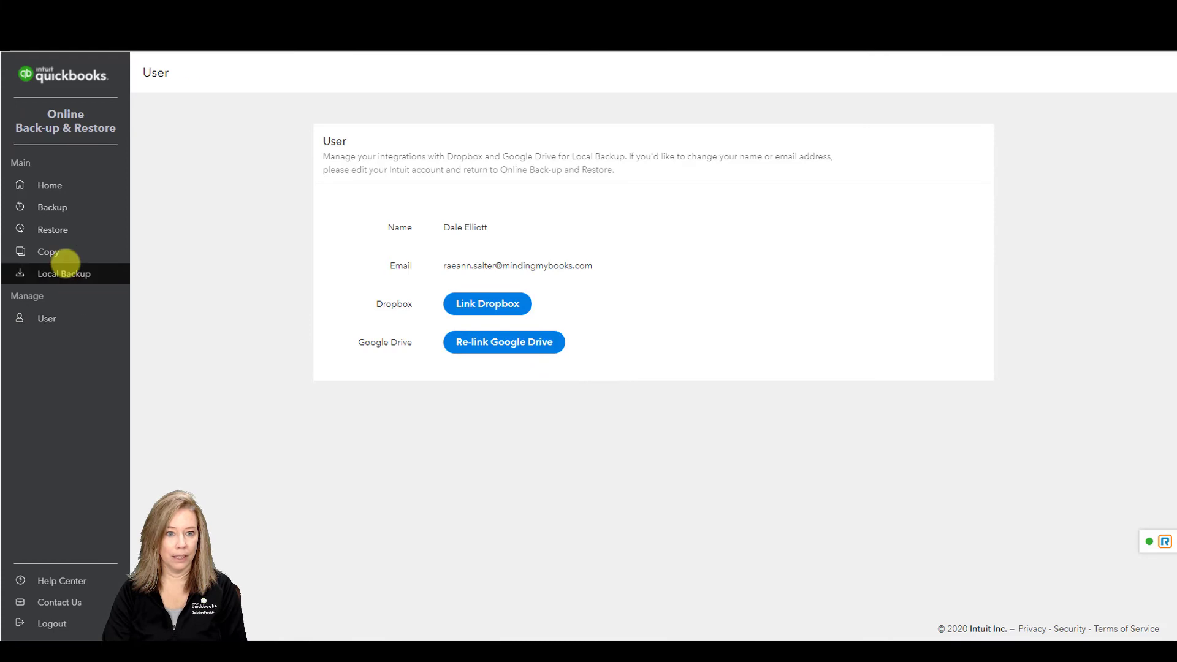
left_click(64, 273)
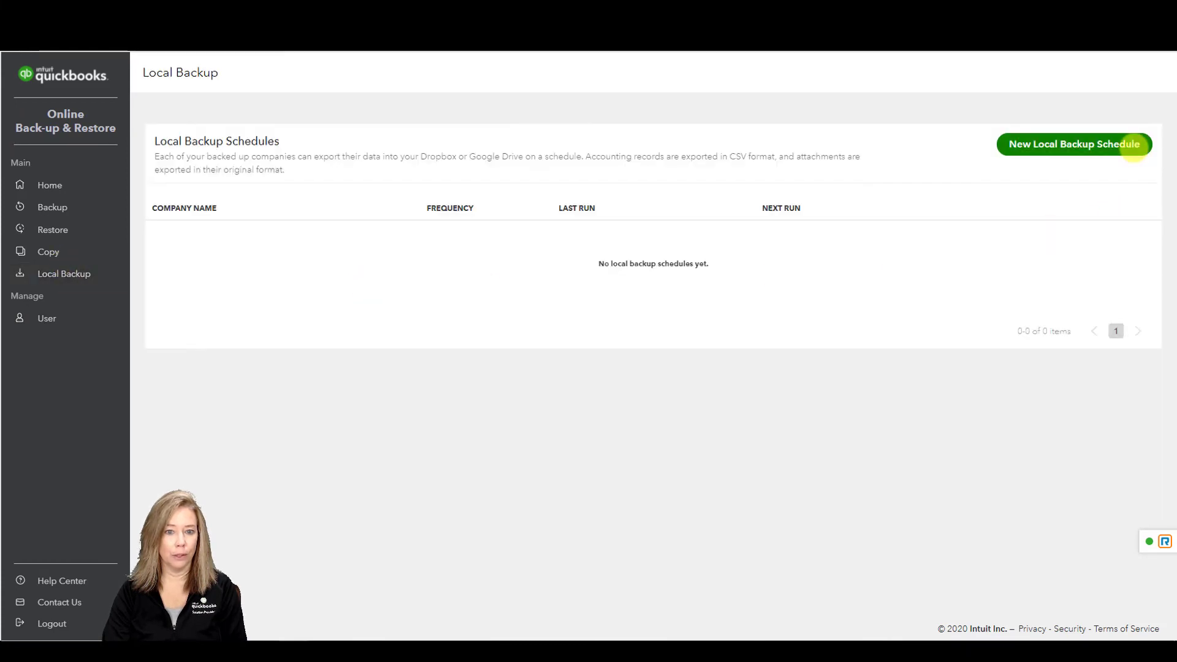
left_click(1073, 144)
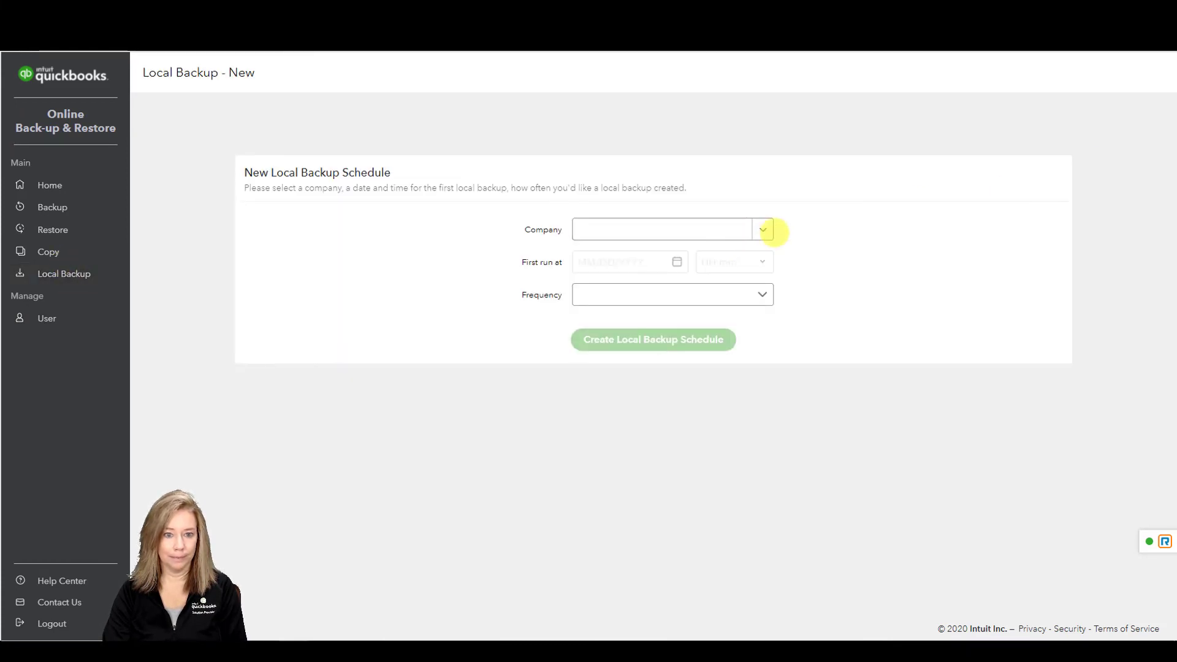
left_click(761, 230)
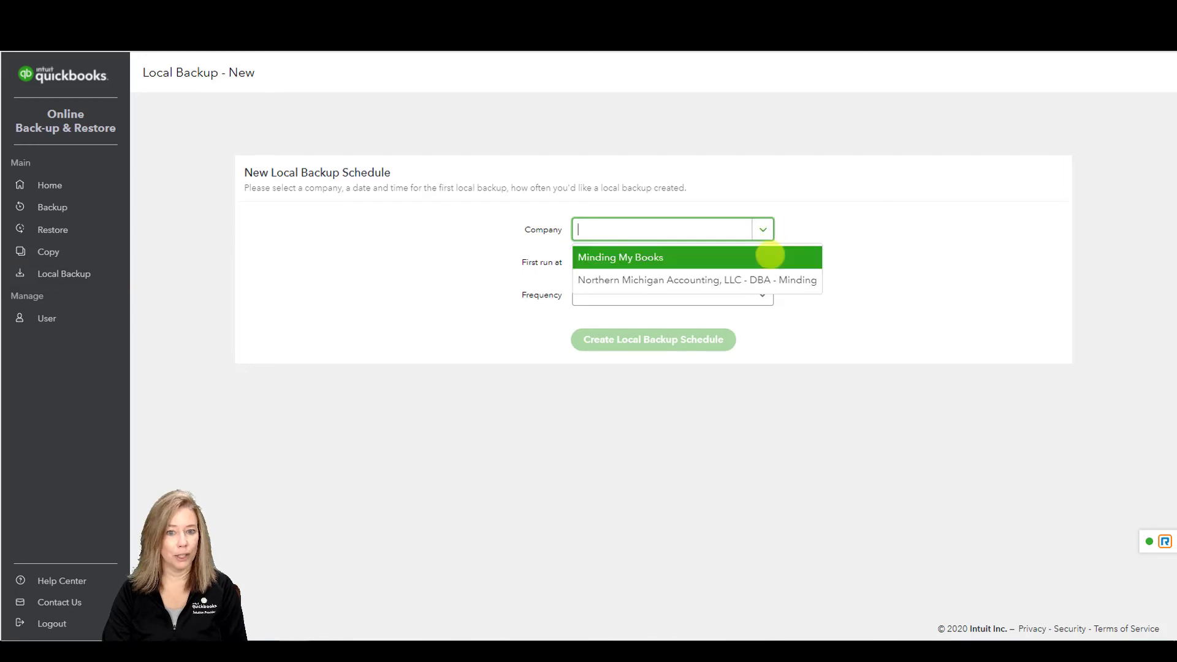
left_click(619, 257)
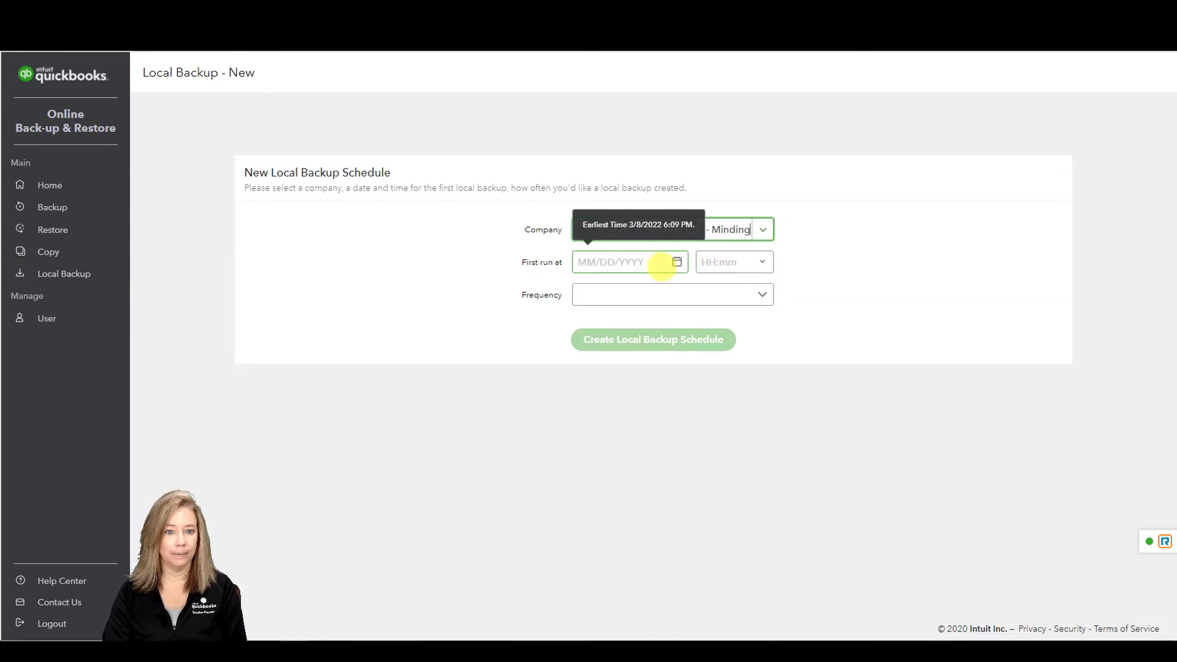
Step: Set the first run to 03/09/2022 at 01:00 with Daily frequency
left_click(677, 262)
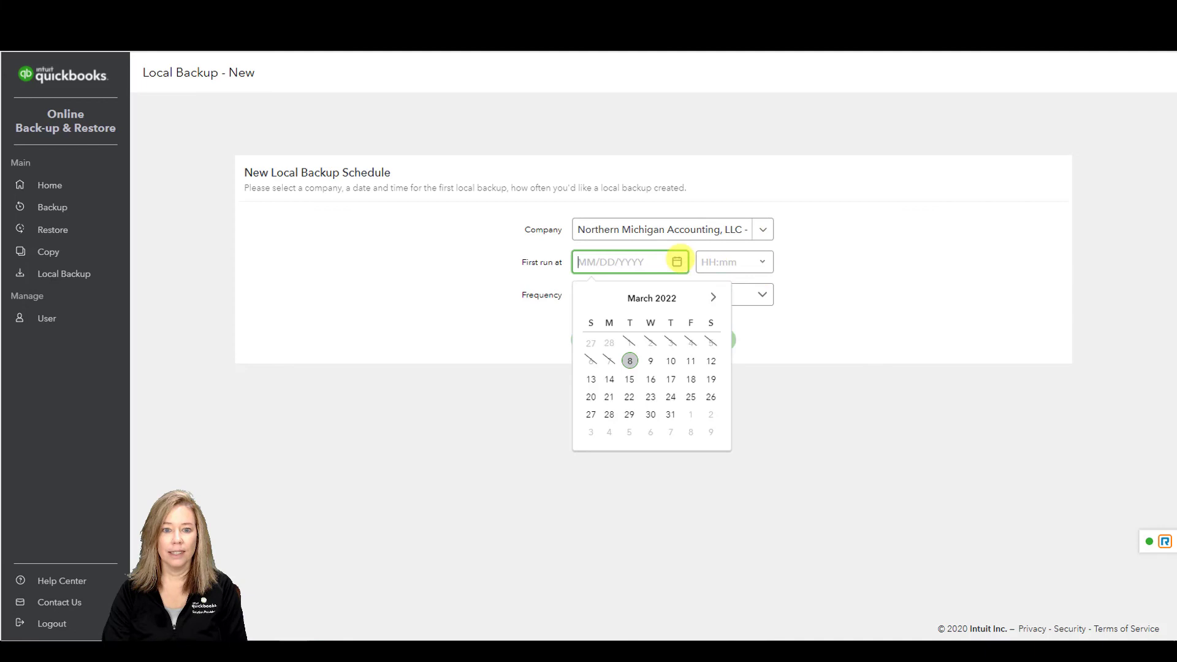
left_click(650, 361)
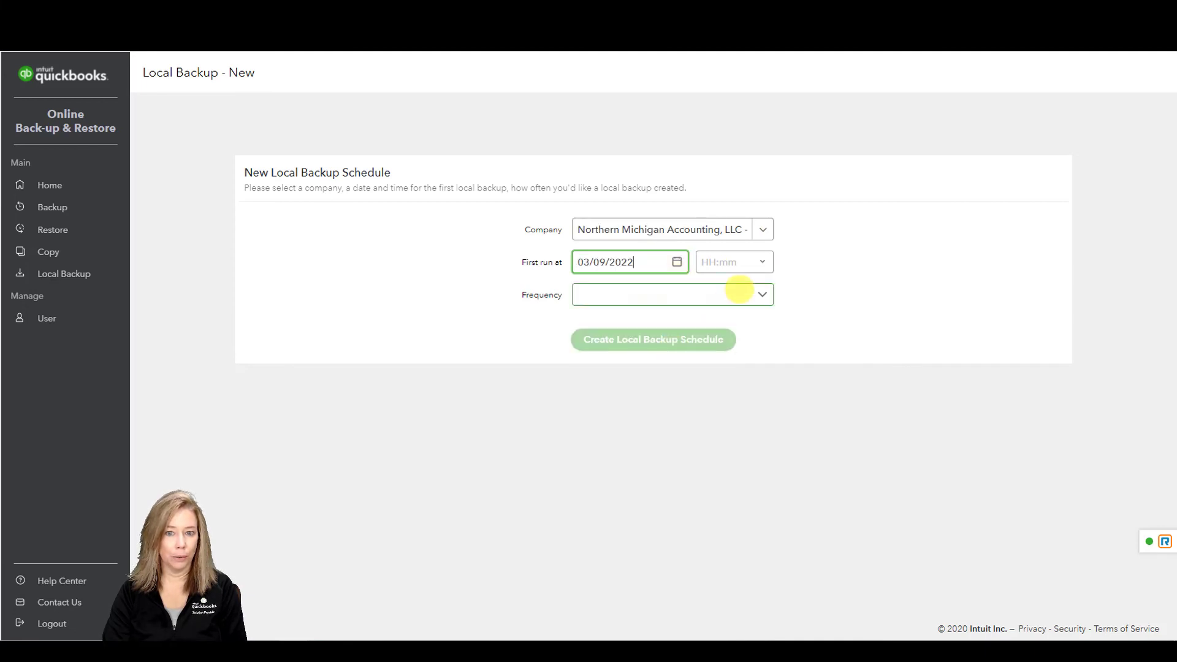
left_click(732, 261)
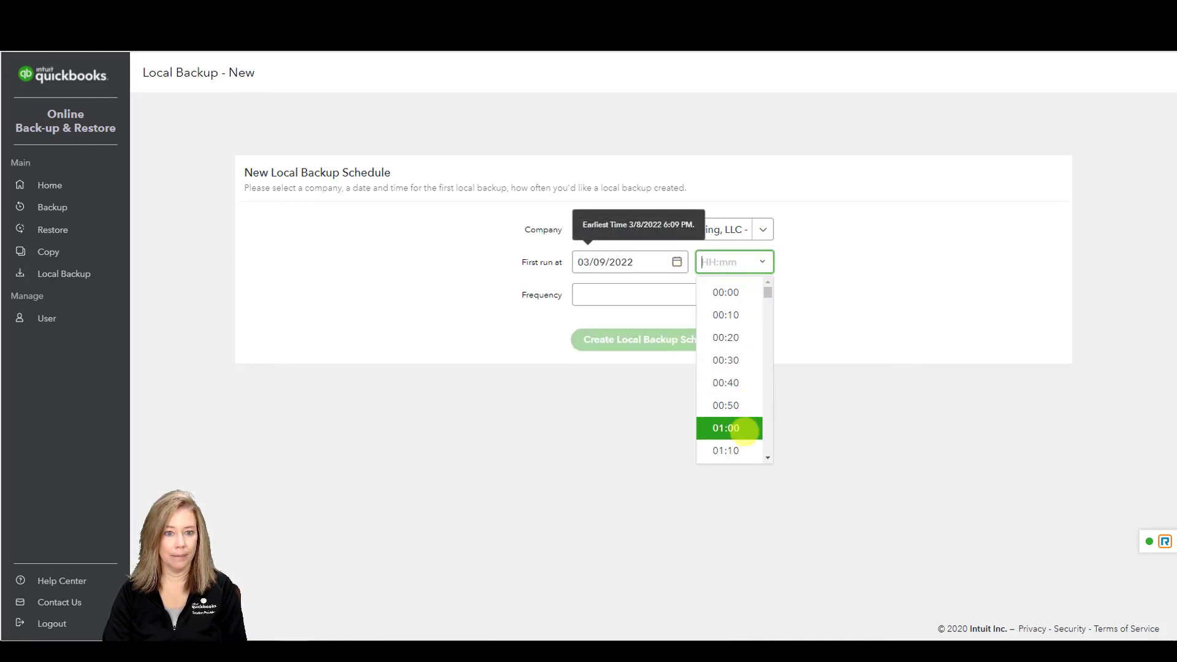
left_click(726, 428)
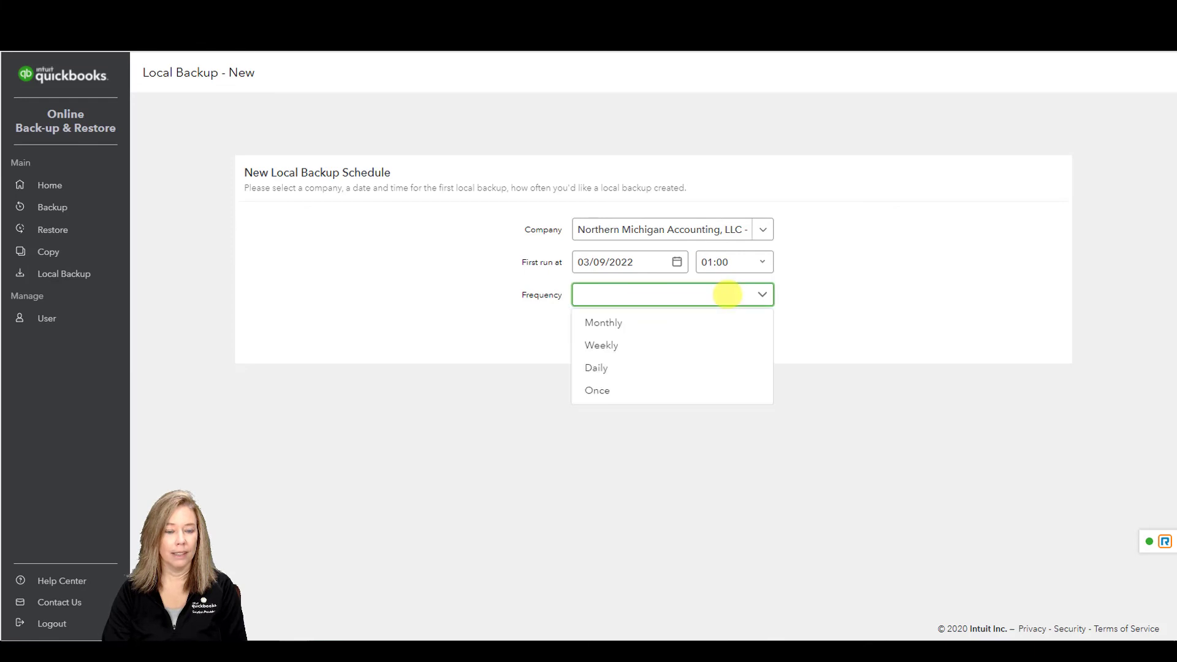
left_click(596, 367)
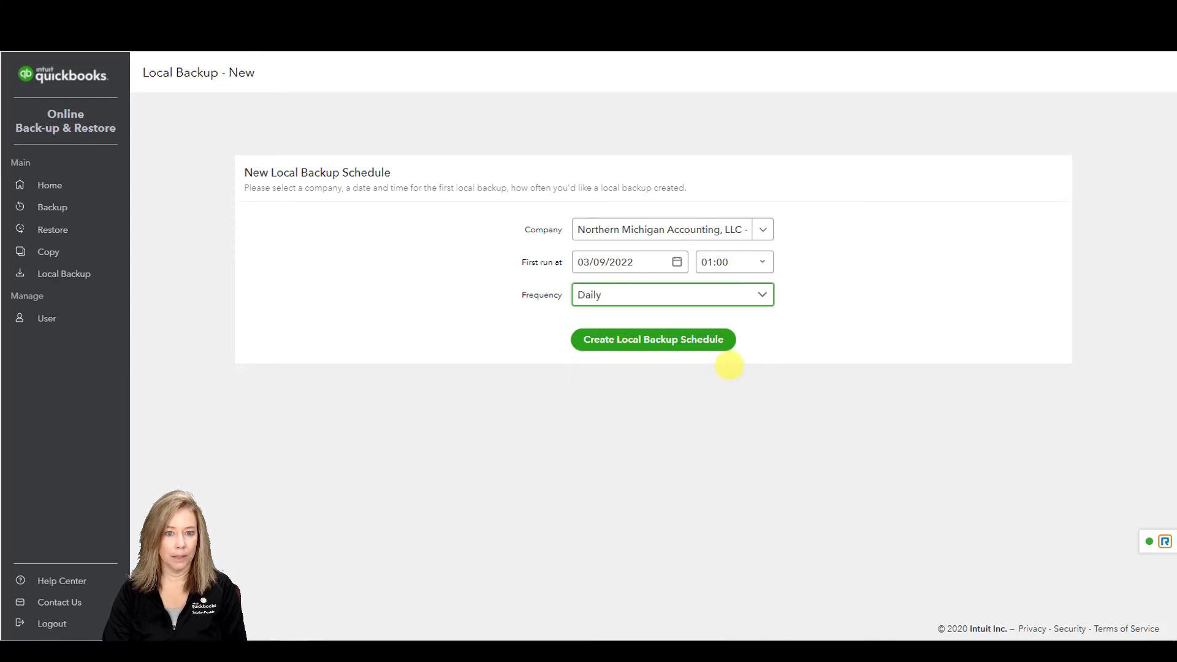